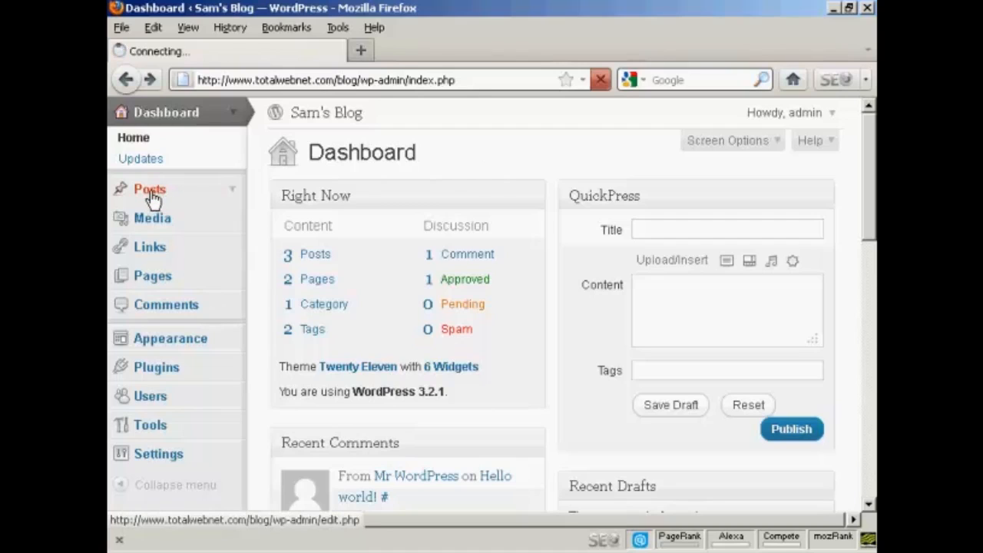
Go from the dashboard via Posts to a blank Add New Post editor
{"action": "left_click", "coordinate": [151, 189]}
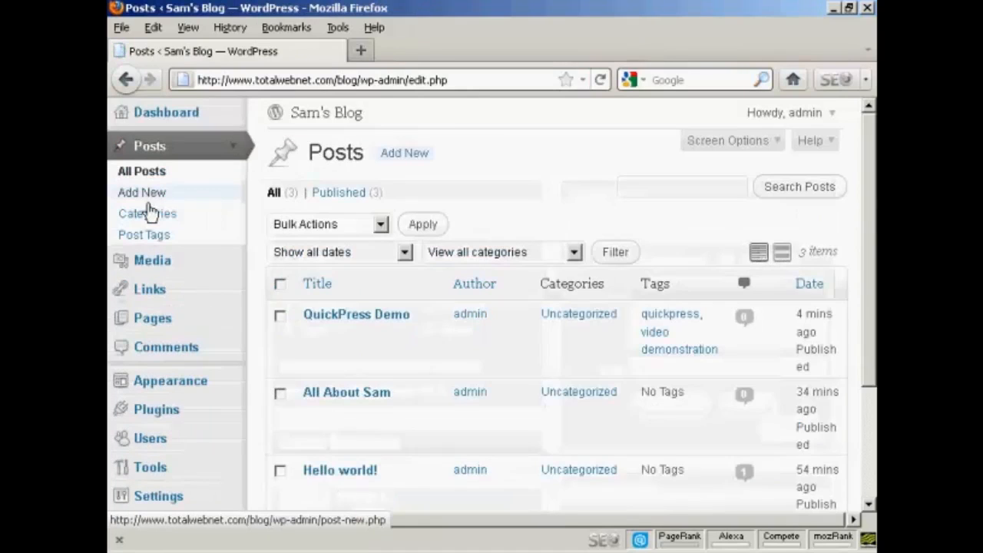
{"action": "left_click", "coordinate": [141, 192]}
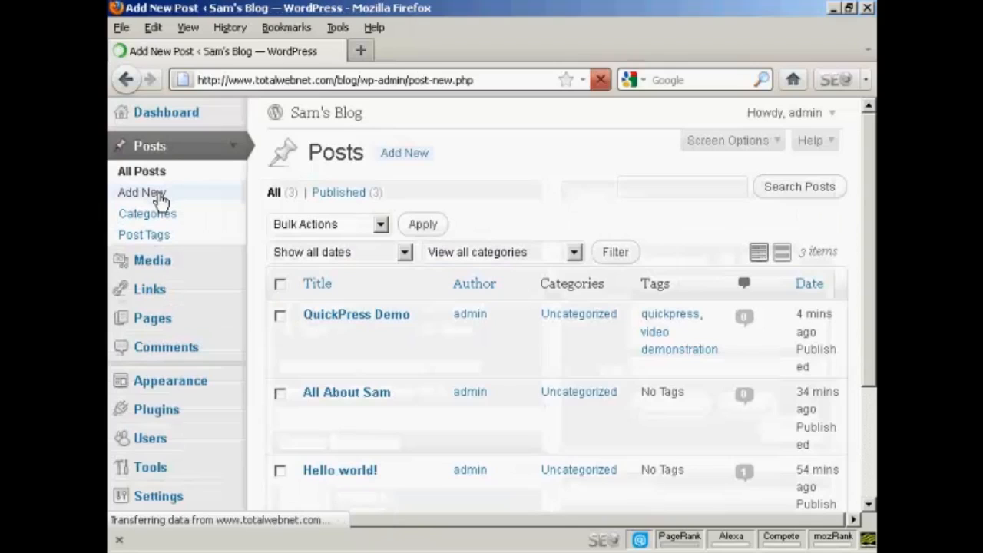
{"action": "left_click", "coordinate": [142, 194]}
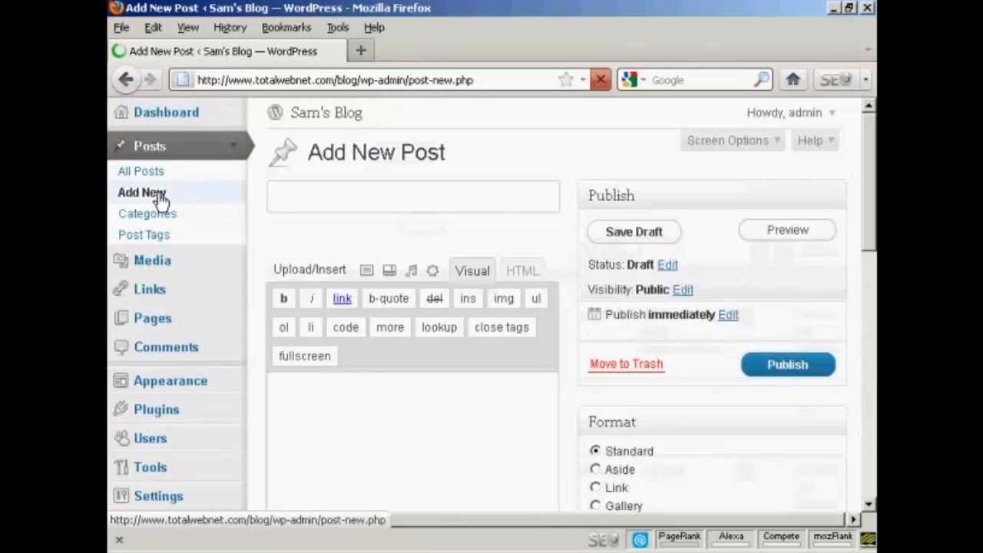
Enter 'Blue Fish' as the post title
{"action": "left_click", "coordinate": [412, 197]}
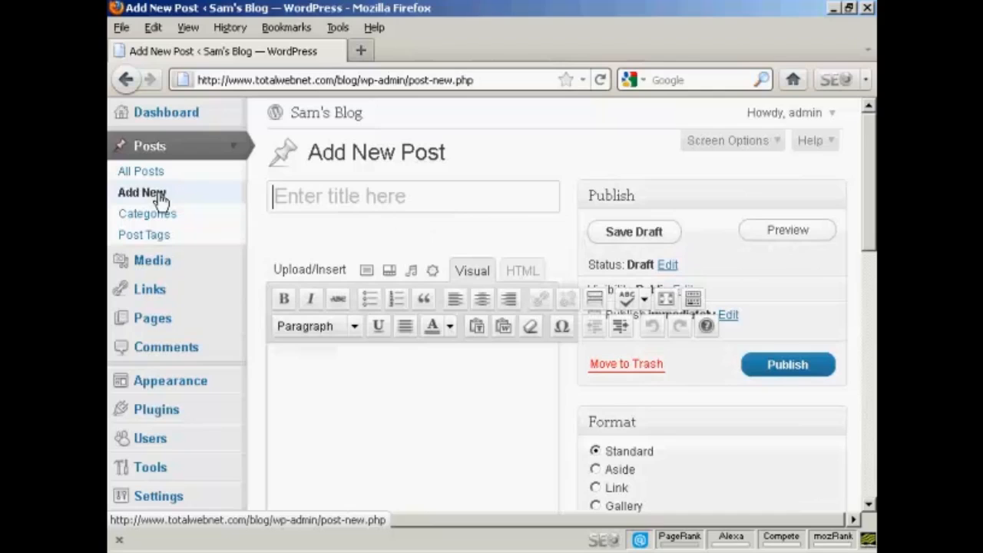
{"action": "type", "text": "Blue"}
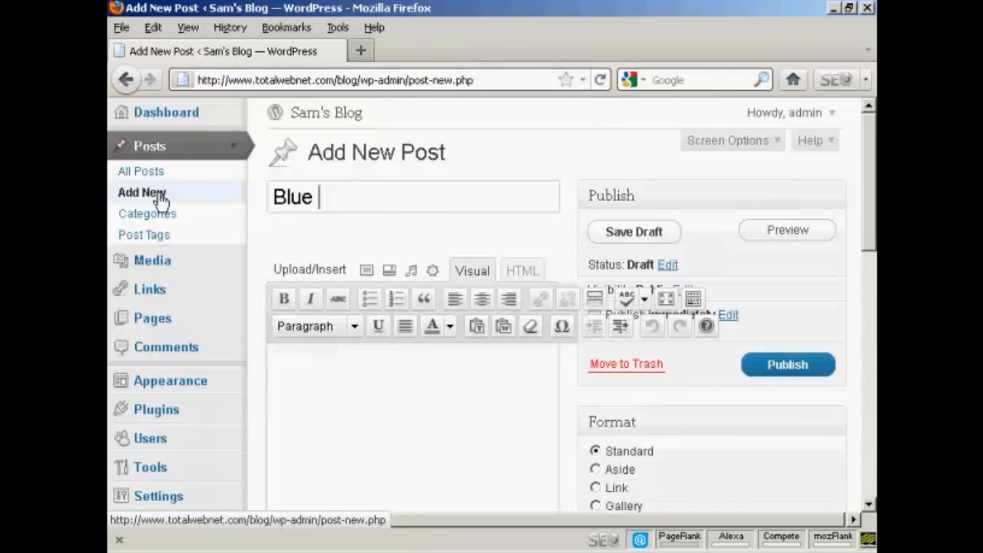
{"action": "type", "text": "Fish"}
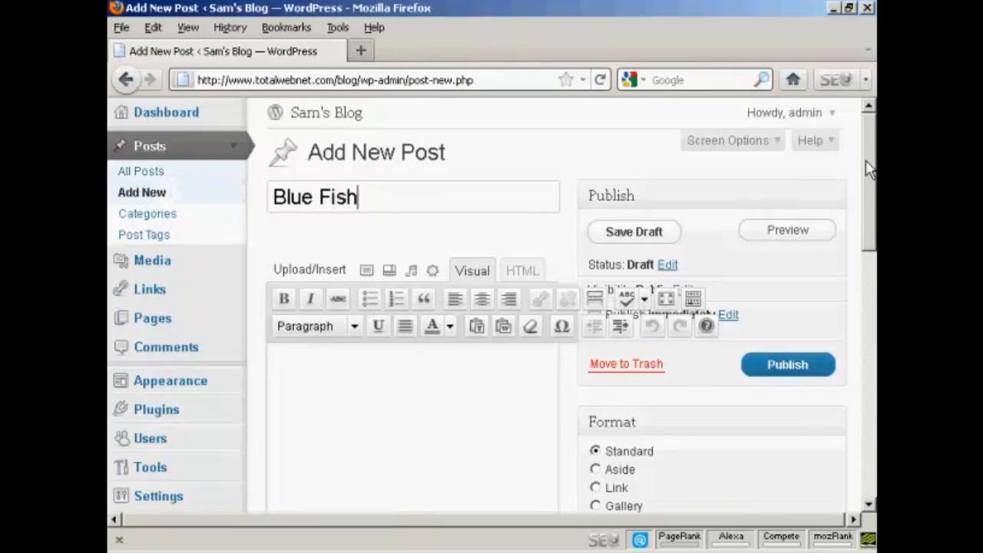
Write 'This is a fish I caught on holiday' in the post body
{"action": "scroll", "scroll_direction": "down", "scroll_amount": 3}
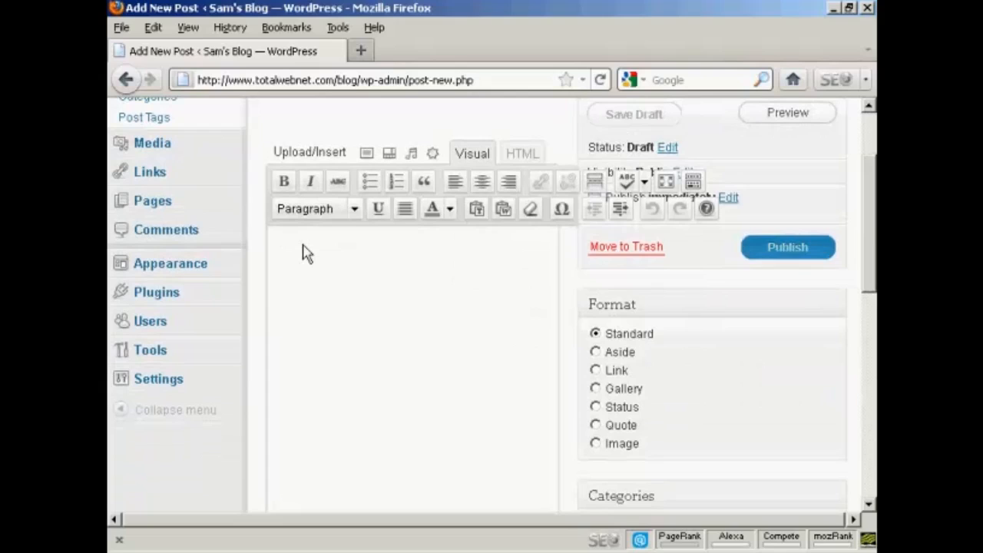
{"action": "type", "text": "This is a"}
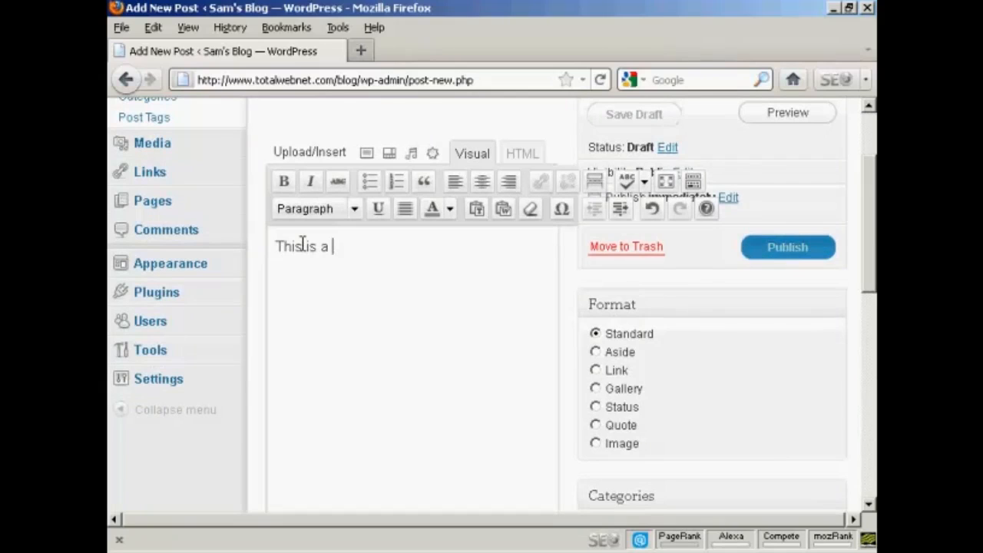
{"action": "type", "text": "fish"}
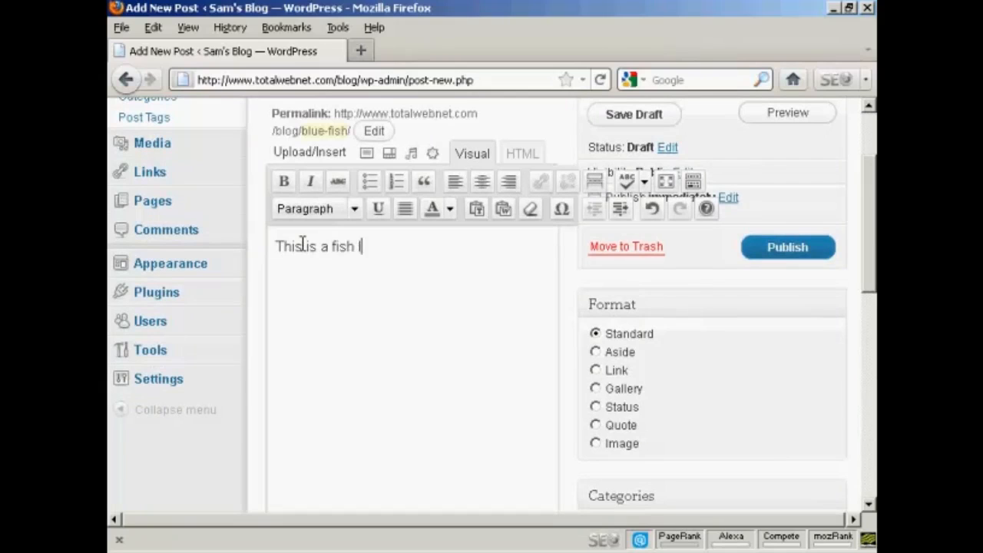
{"action": "type", "text": "caught"}
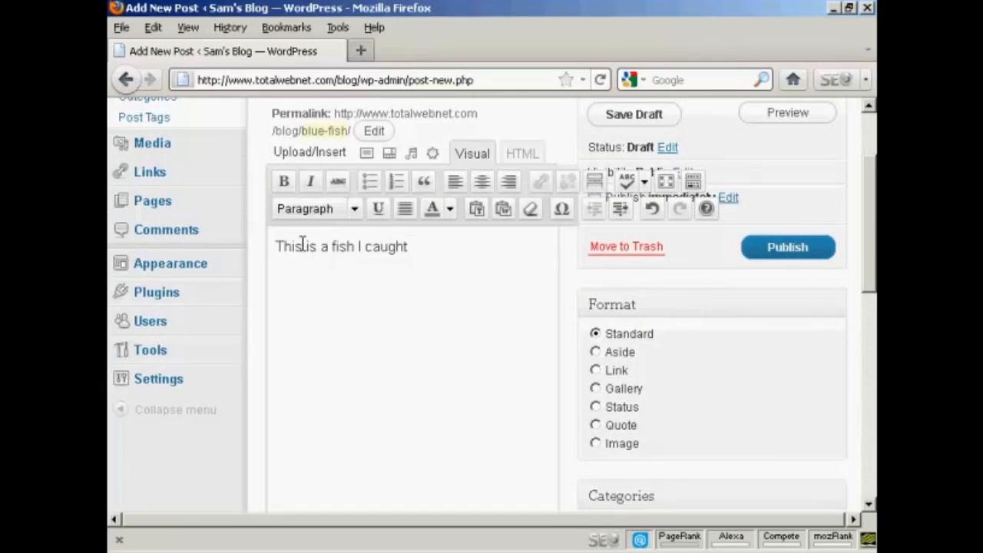
{"action": "type", "text": "on"}
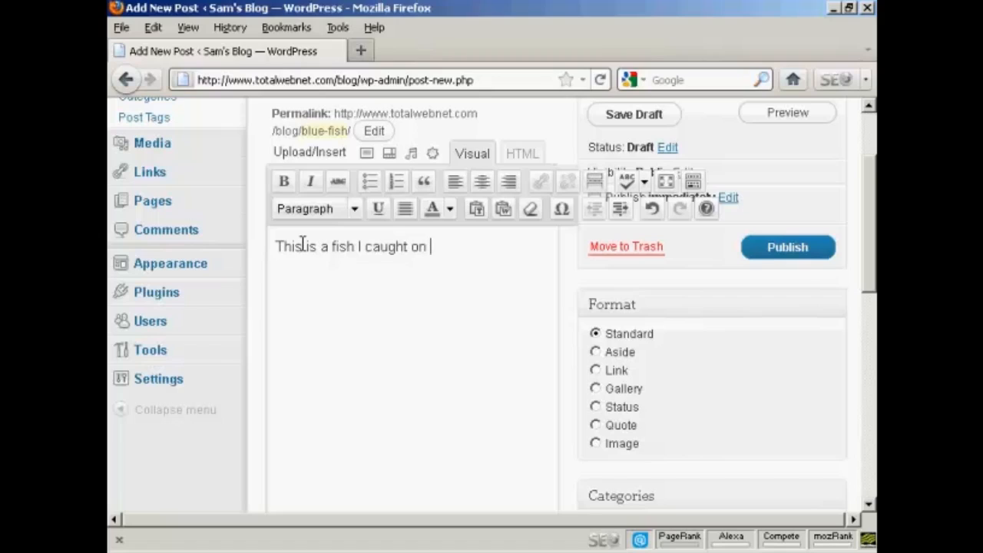
{"action": "type", "text": "holida"}
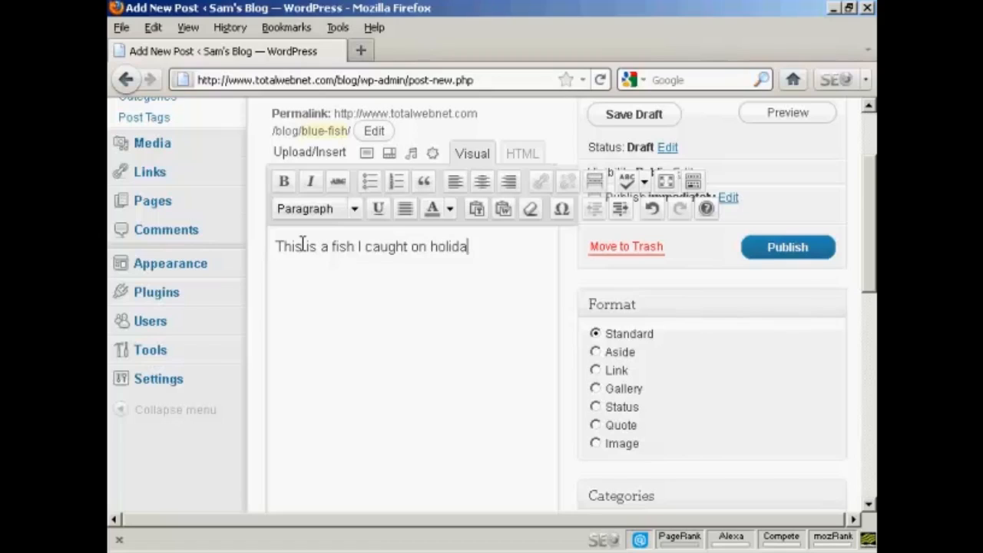
{"action": "type", "text": "y"}
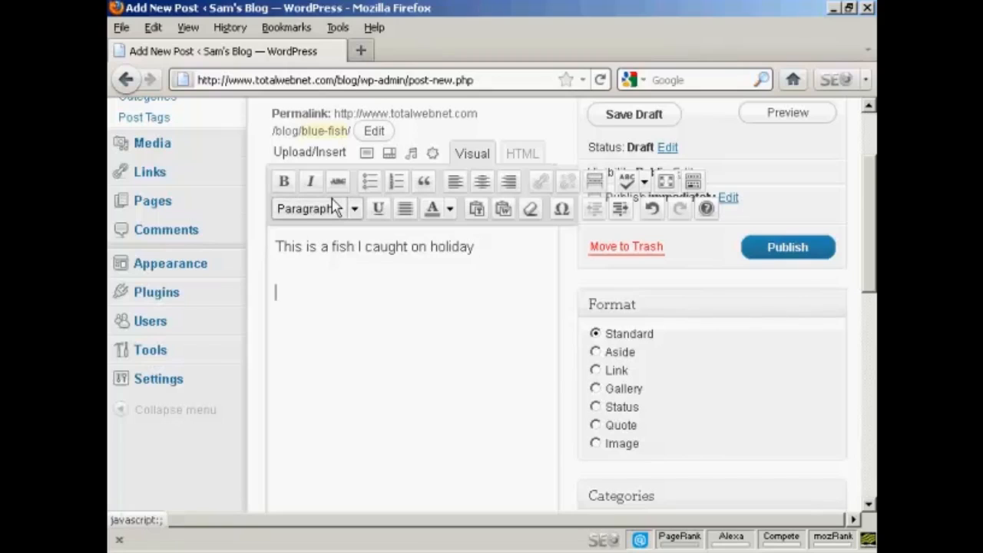
{"action": "mouse_move", "coordinate": [367, 154]}
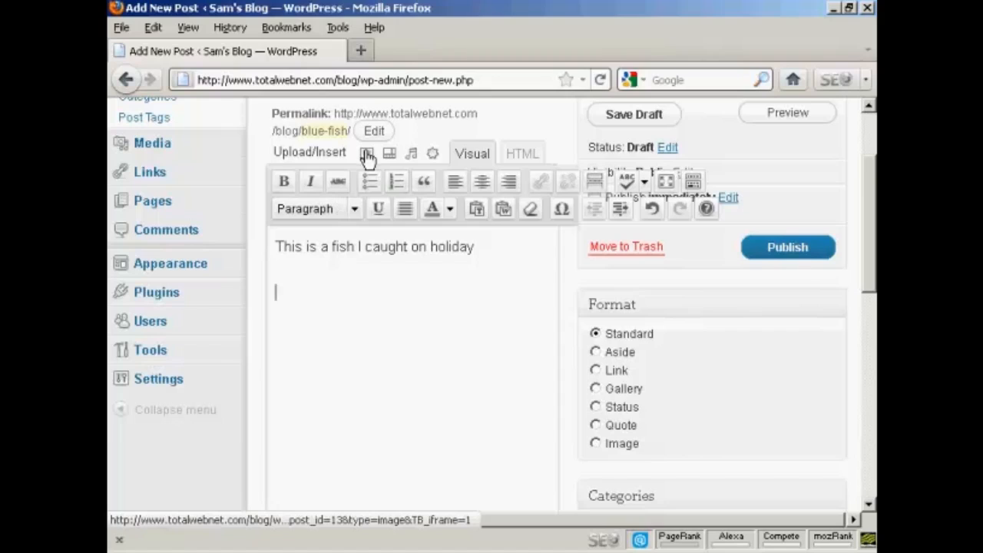
{"action": "mouse_move", "coordinate": [366, 153]}
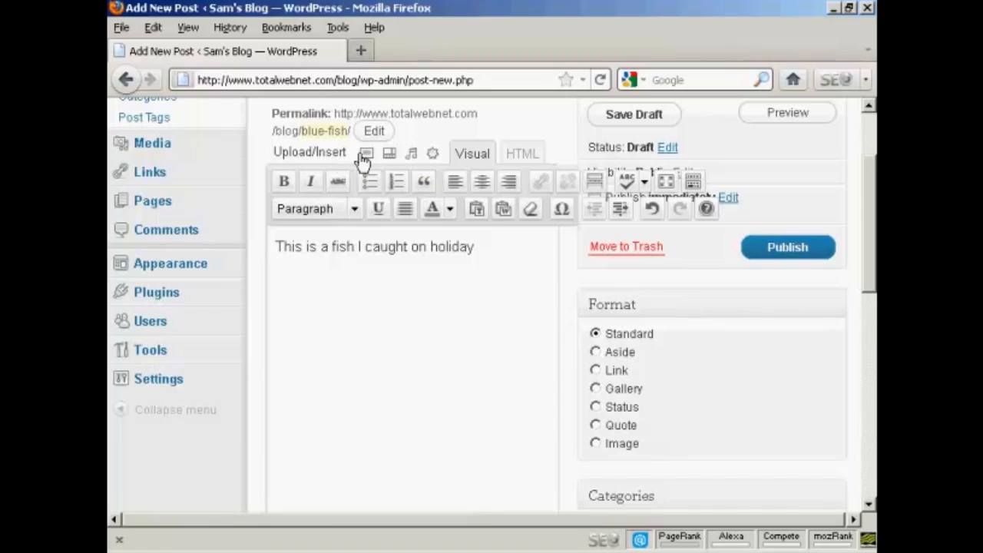
{"action": "mouse_move", "coordinate": [365, 154]}
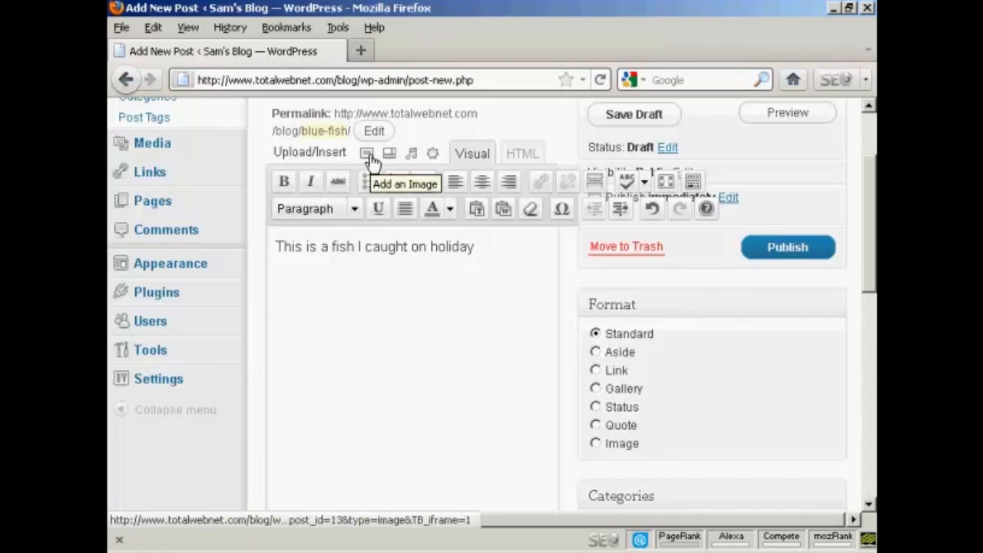
Bring up the Add an Image dialog and view the From URL option
{"action": "left_click", "coordinate": [367, 154]}
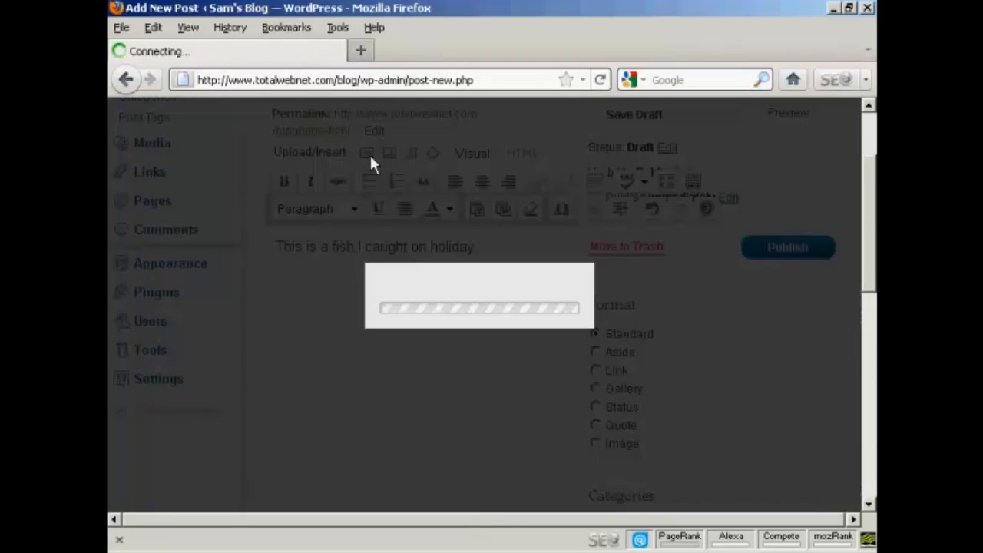
{"action": "left_click", "coordinate": [366, 154]}
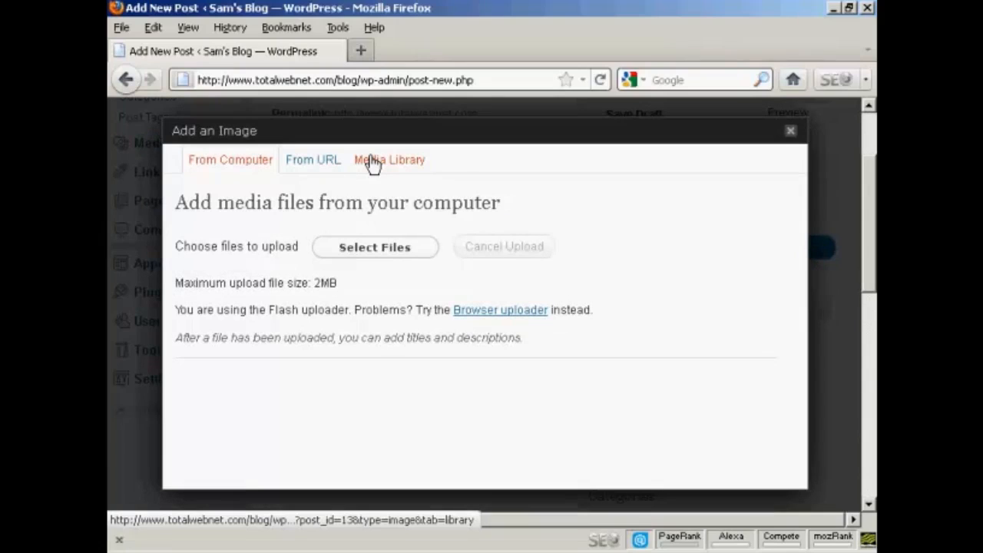
{"action": "mouse_move", "coordinate": [233, 183]}
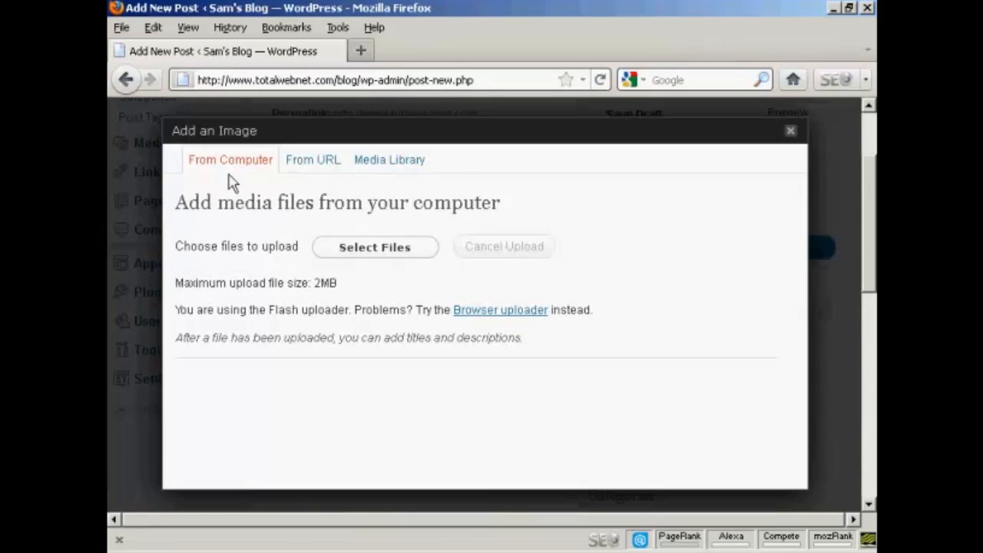
{"action": "mouse_move", "coordinate": [231, 166]}
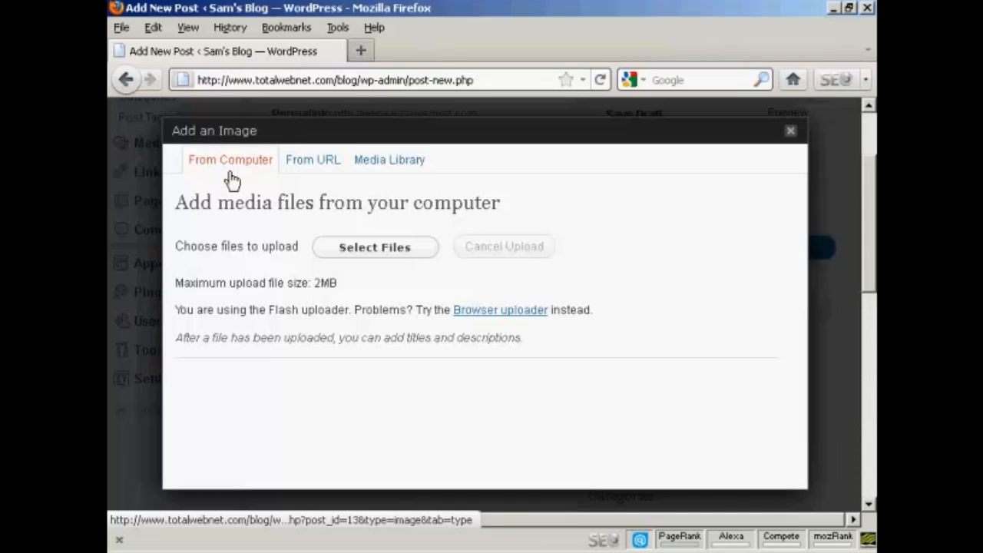
{"action": "mouse_move", "coordinate": [236, 180]}
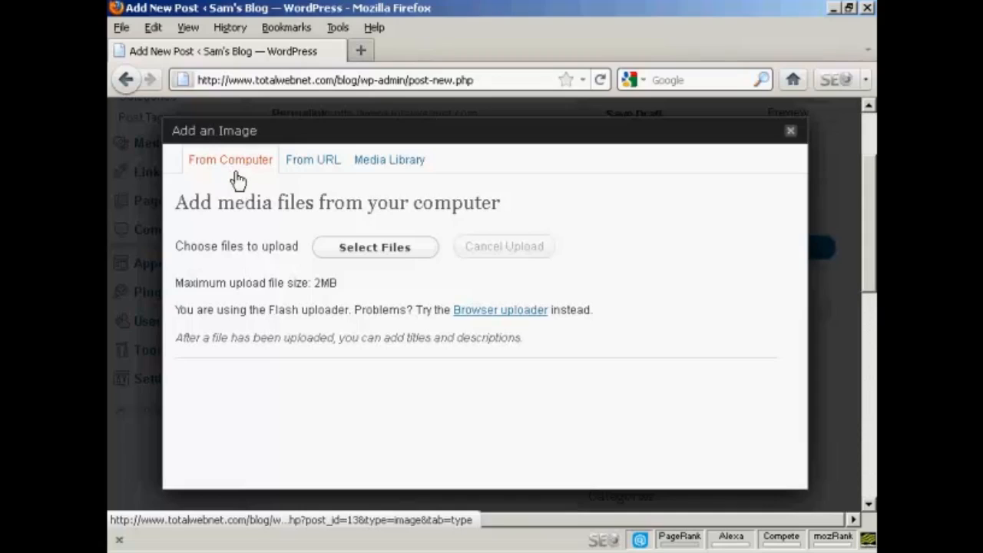
{"action": "left_click", "coordinate": [313, 160]}
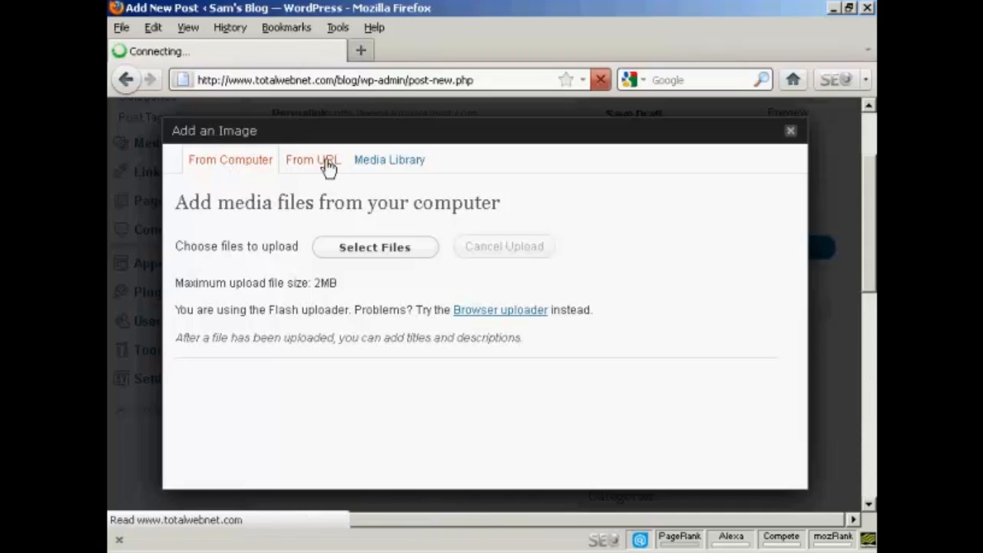
{"action": "left_click", "coordinate": [312, 159]}
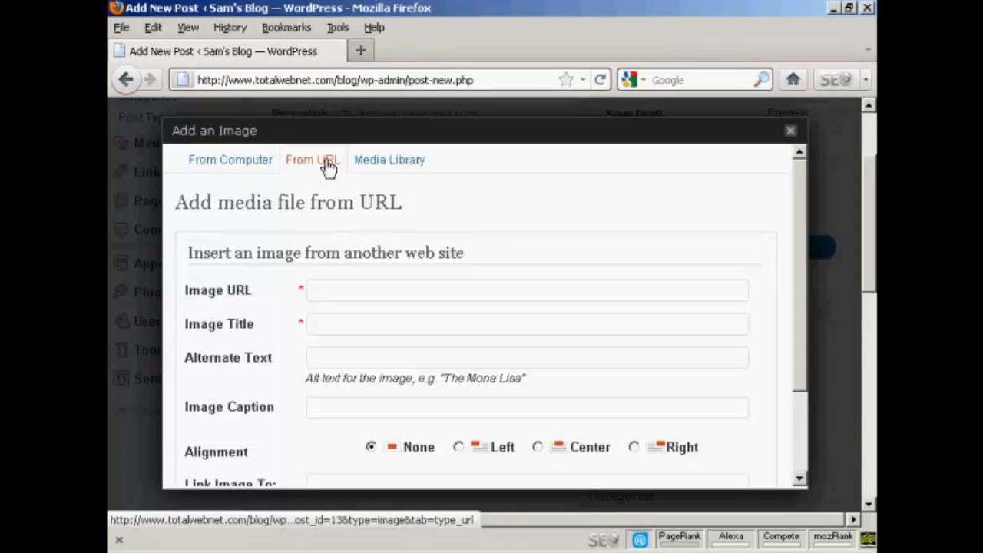
{"action": "mouse_move", "coordinate": [376, 163]}
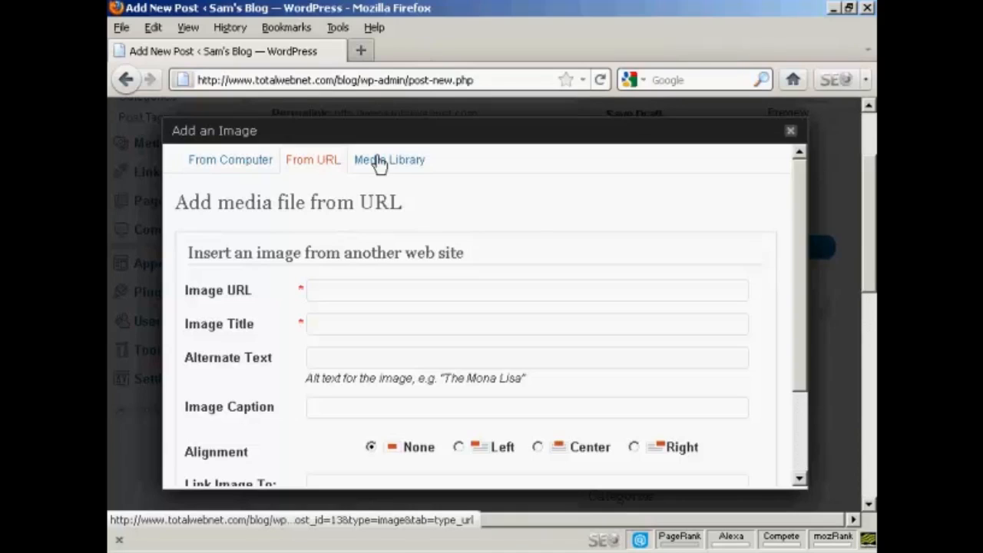
Look at the Media Library option, then return to the From Computer upload pane
{"action": "left_click", "coordinate": [390, 159]}
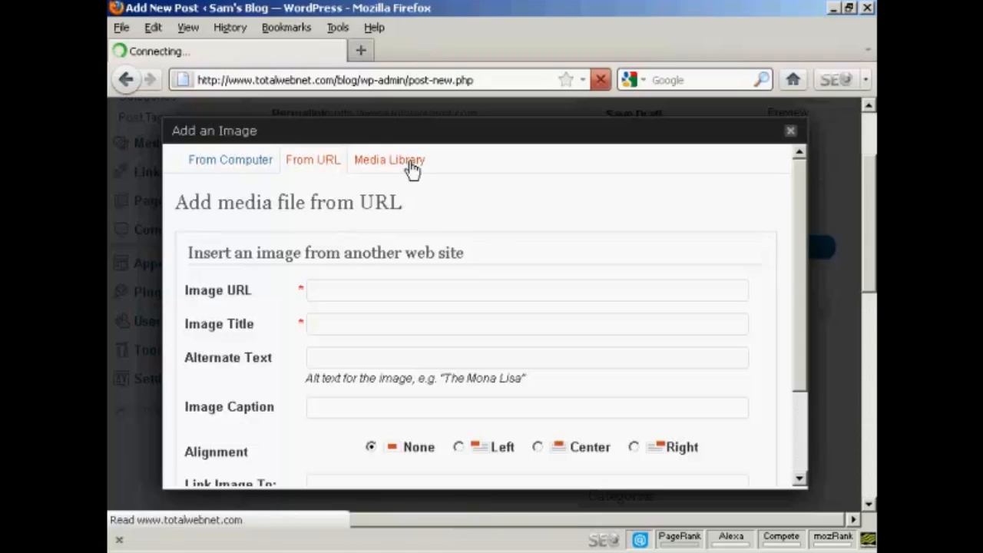
{"action": "left_click", "coordinate": [390, 160]}
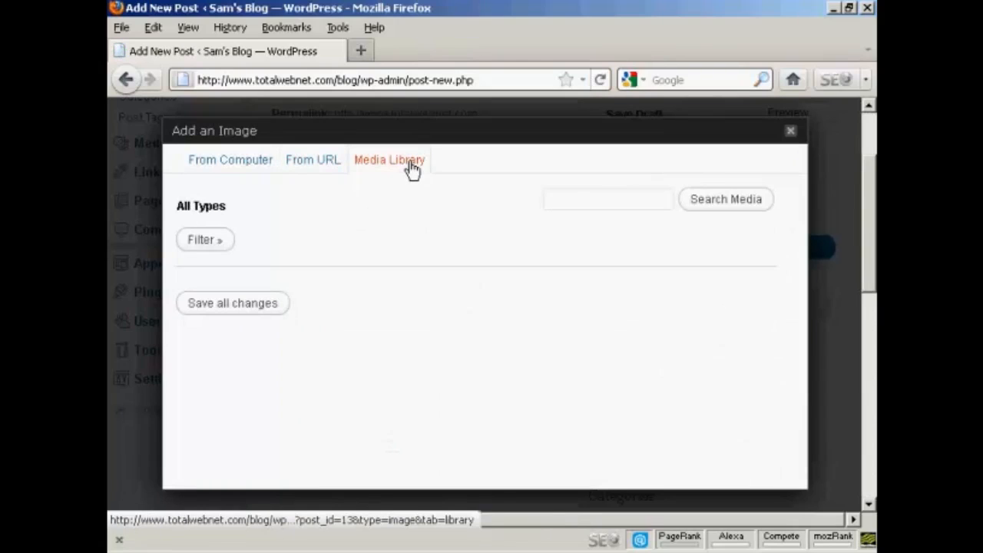
{"action": "left_click", "coordinate": [230, 160]}
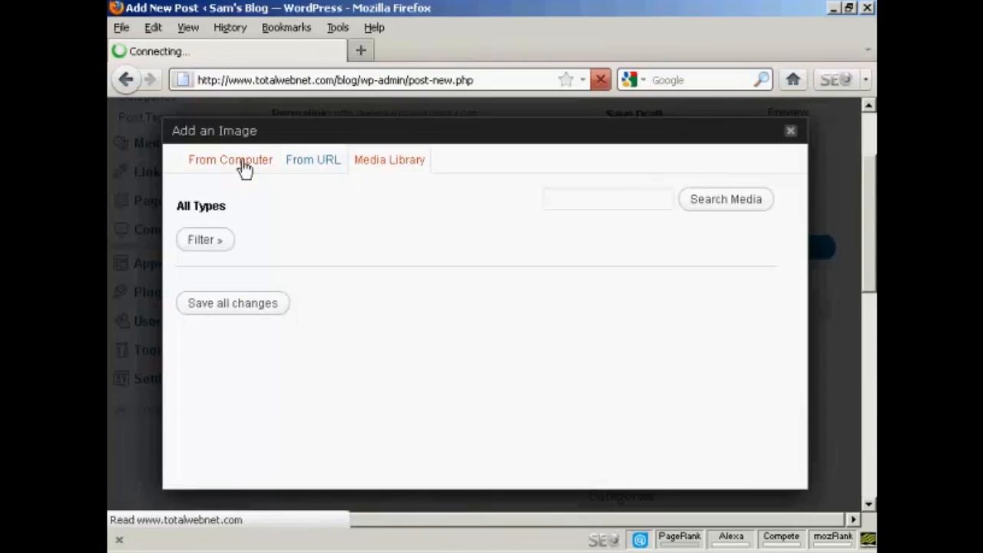
{"action": "left_click", "coordinate": [230, 159]}
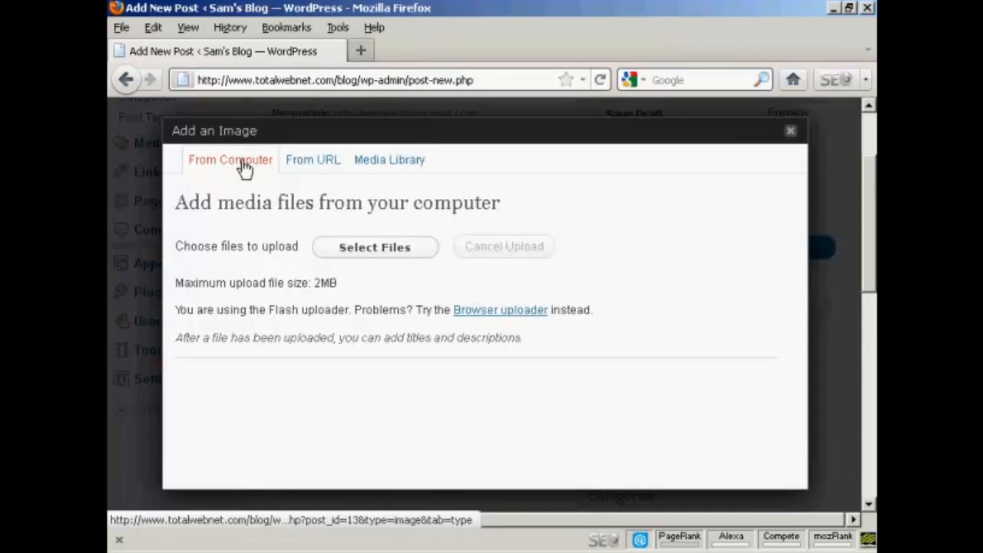
{"action": "mouse_move", "coordinate": [232, 178]}
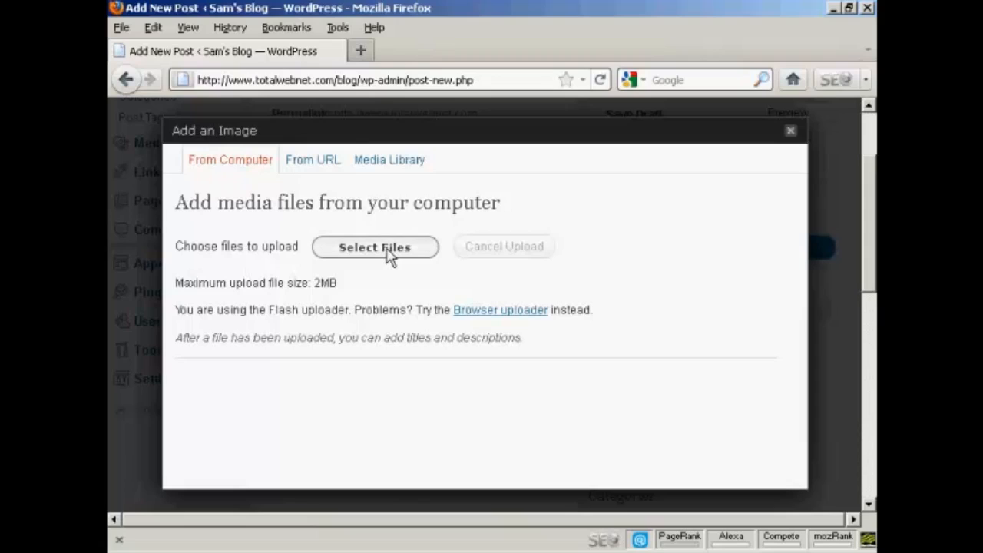
Select blue_fish.jpg from the Pictures folder and submit it for upload
{"action": "left_click", "coordinate": [375, 246]}
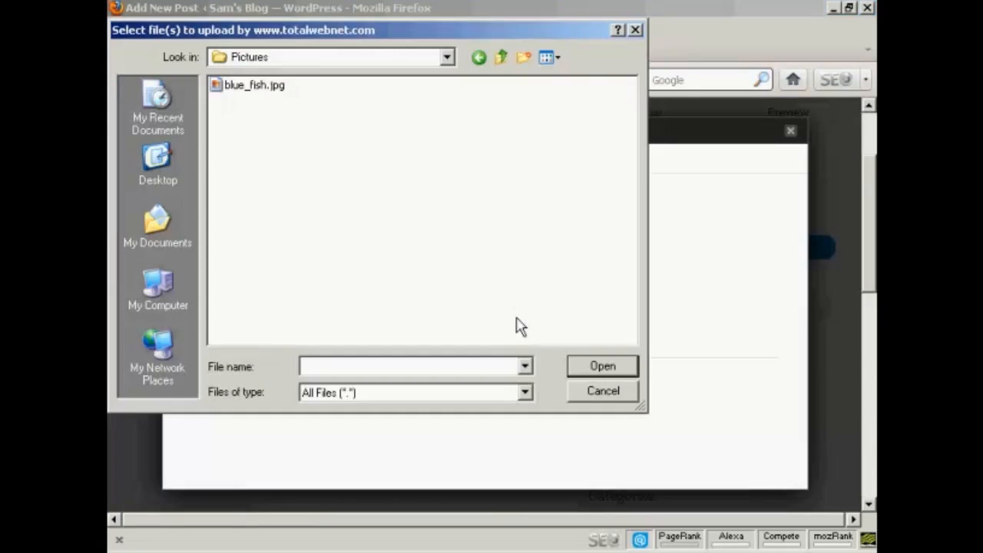
{"action": "mouse_move", "coordinate": [520, 181]}
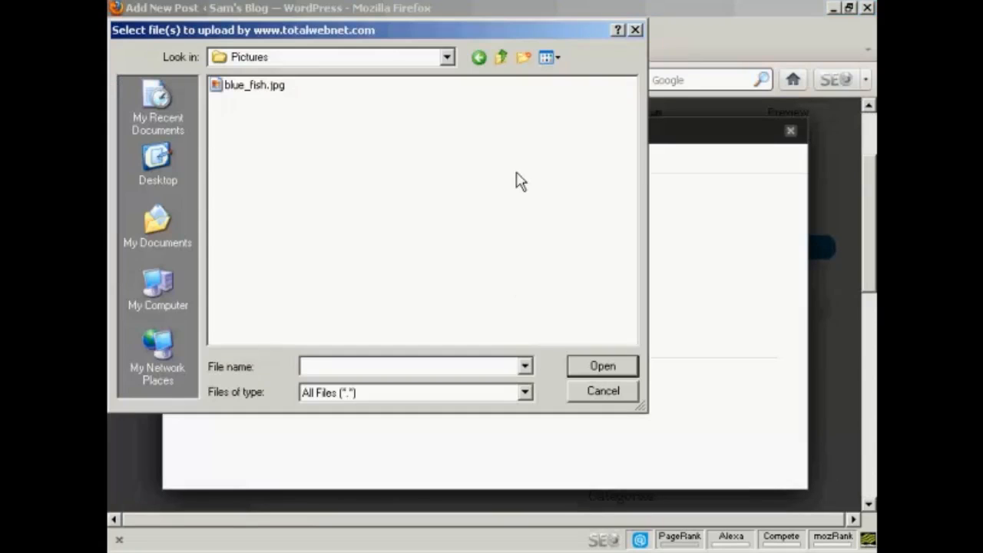
{"action": "mouse_move", "coordinate": [249, 69]}
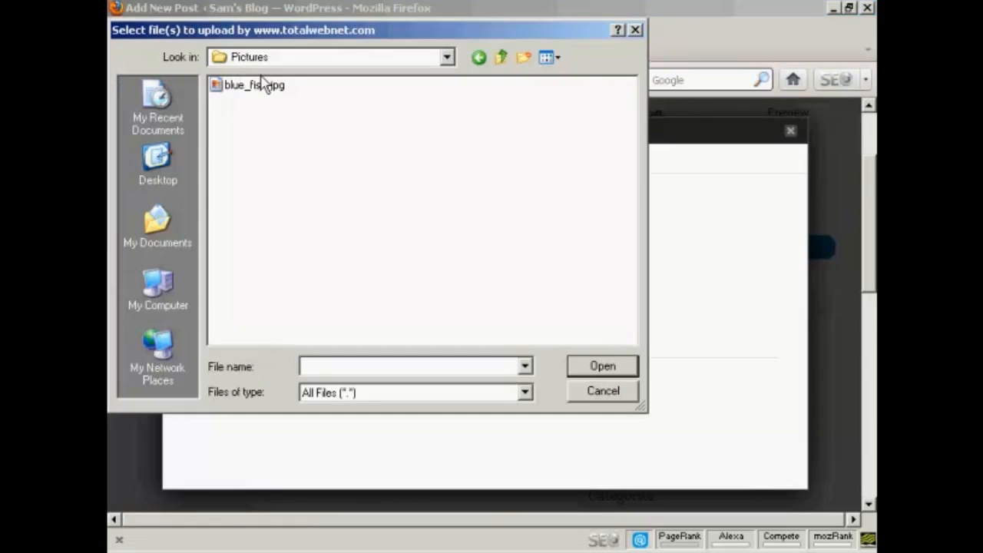
{"action": "mouse_move", "coordinate": [269, 92]}
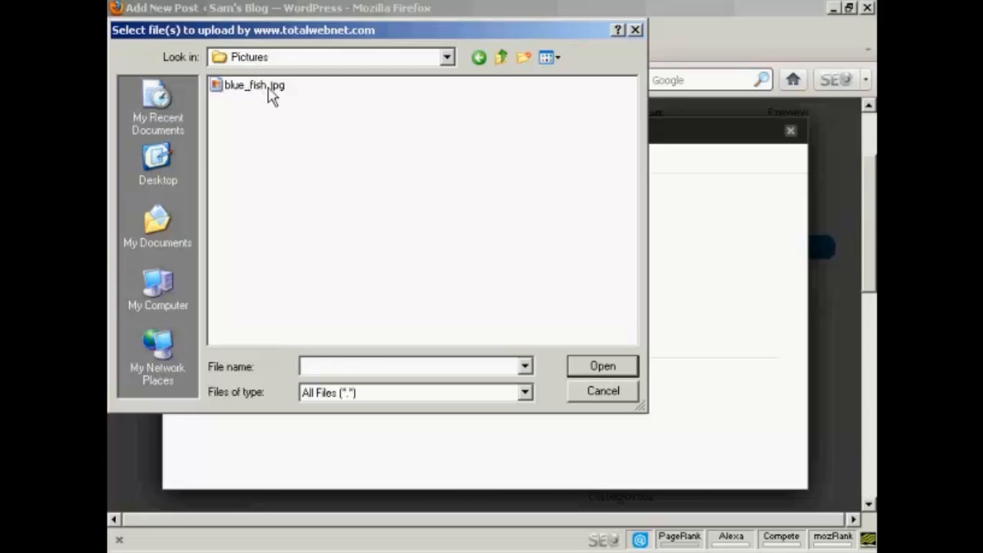
{"action": "left_click", "coordinate": [253, 84]}
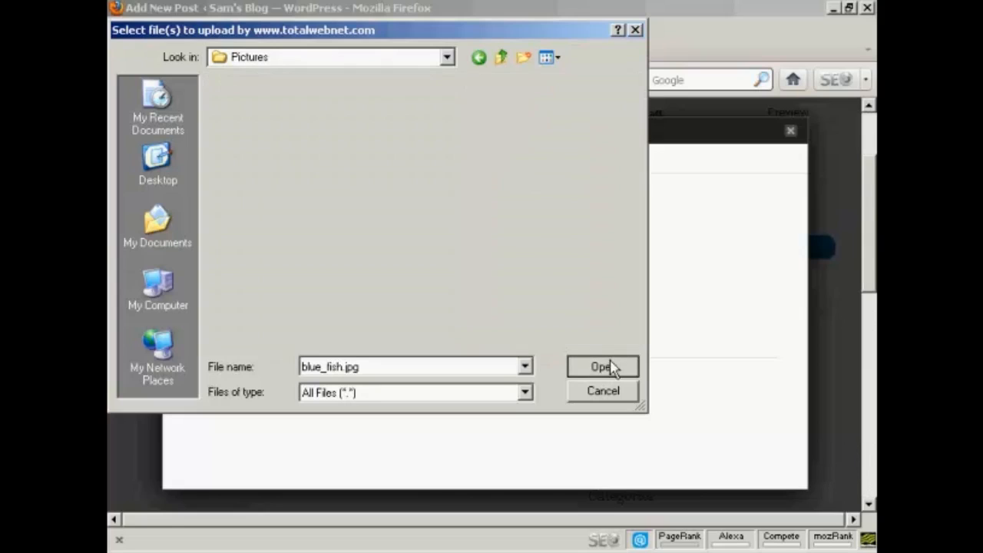
{"action": "left_click", "coordinate": [602, 366]}
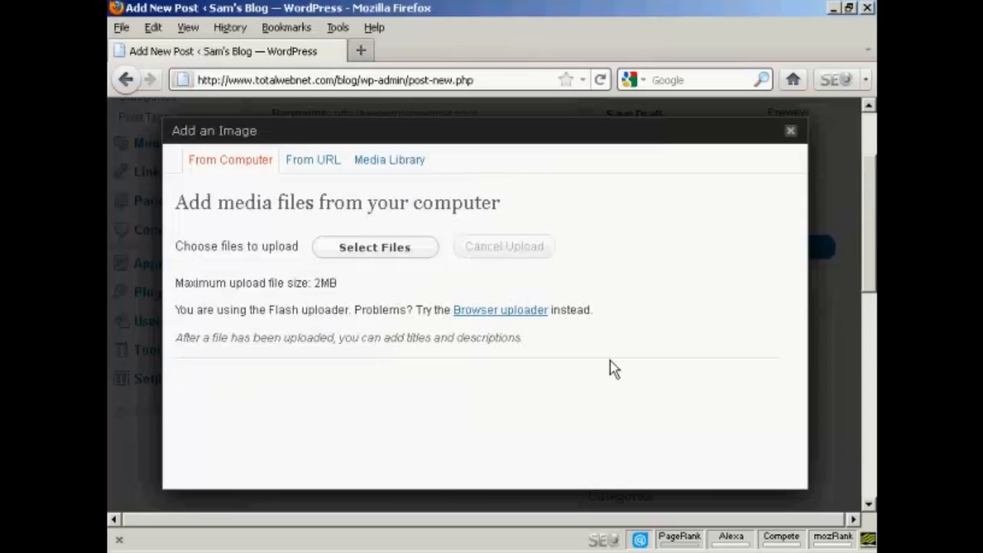
Give the uploaded image the alternate text 'This is a fish I caught on my holiday'
{"action": "left_click", "coordinate": [375, 246]}
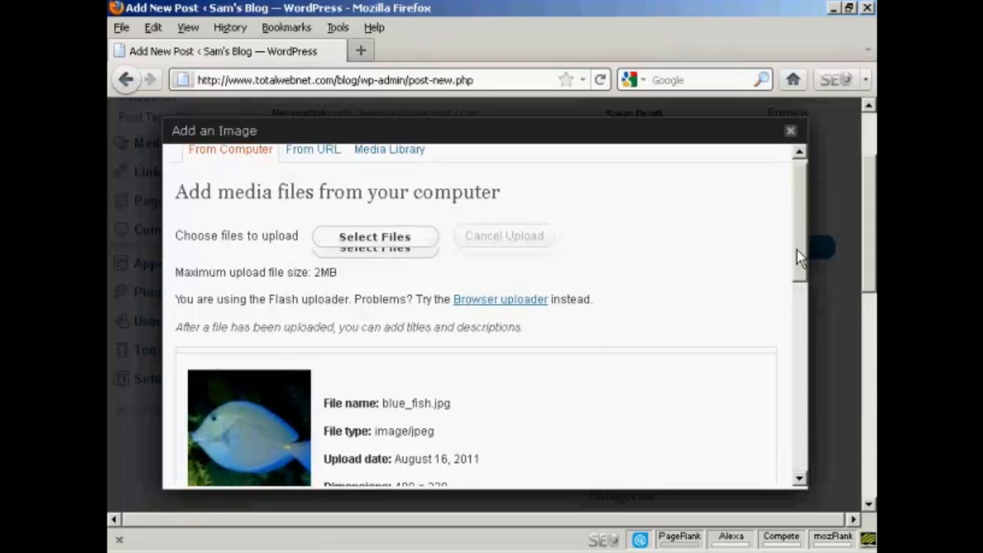
{"action": "scroll", "scroll_direction": "down", "scroll_amount": 3}
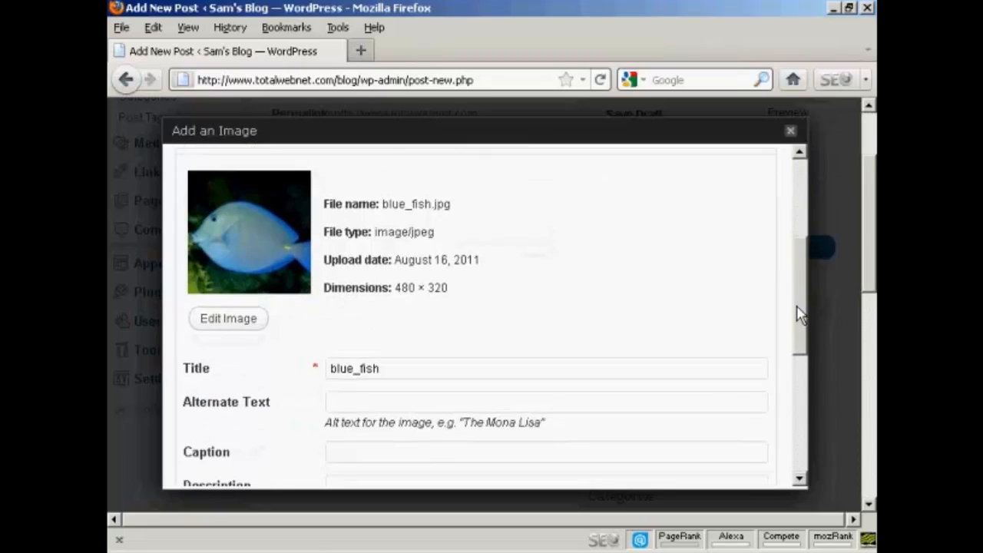
{"action": "scroll", "scroll_direction": "down", "scroll_amount": 3}
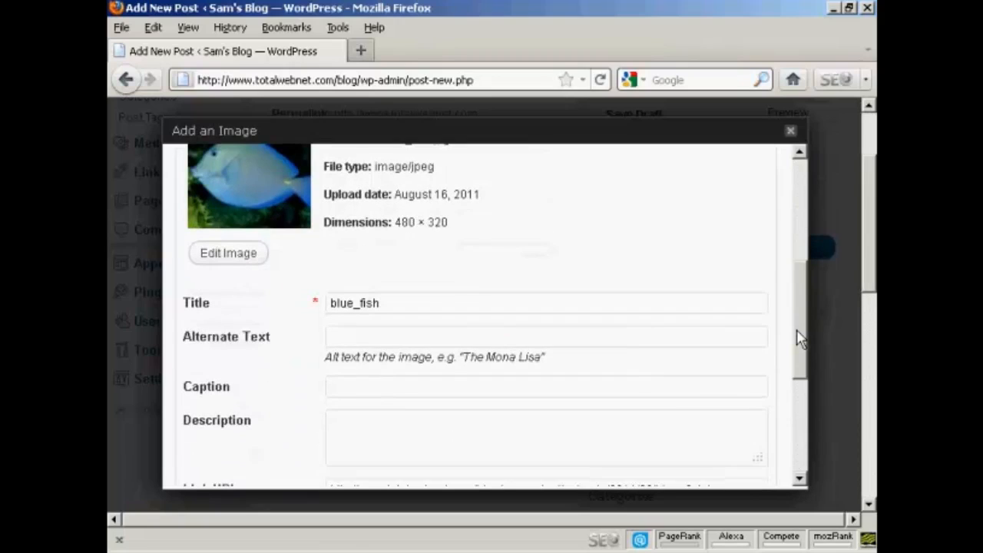
{"action": "mouse_move", "coordinate": [290, 270]}
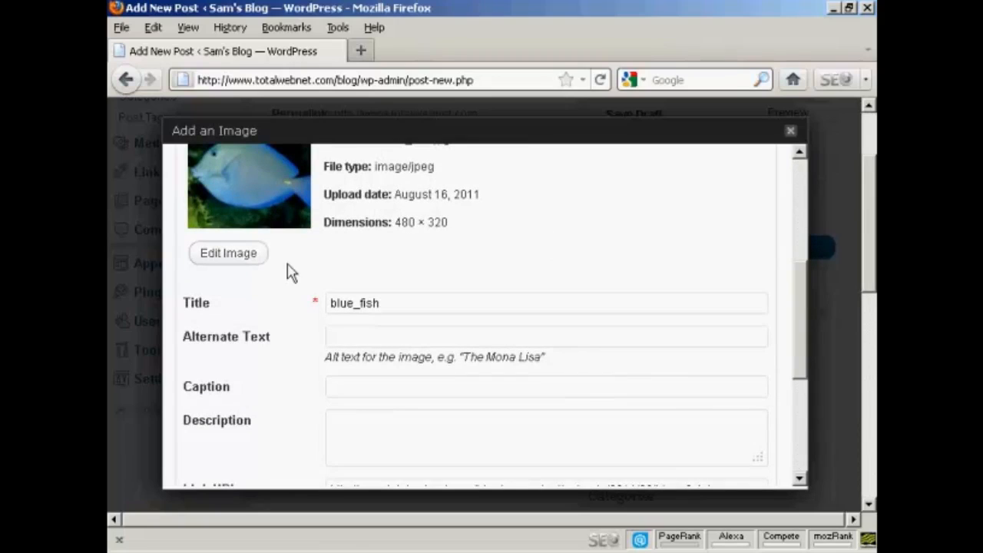
{"action": "mouse_move", "coordinate": [801, 274]}
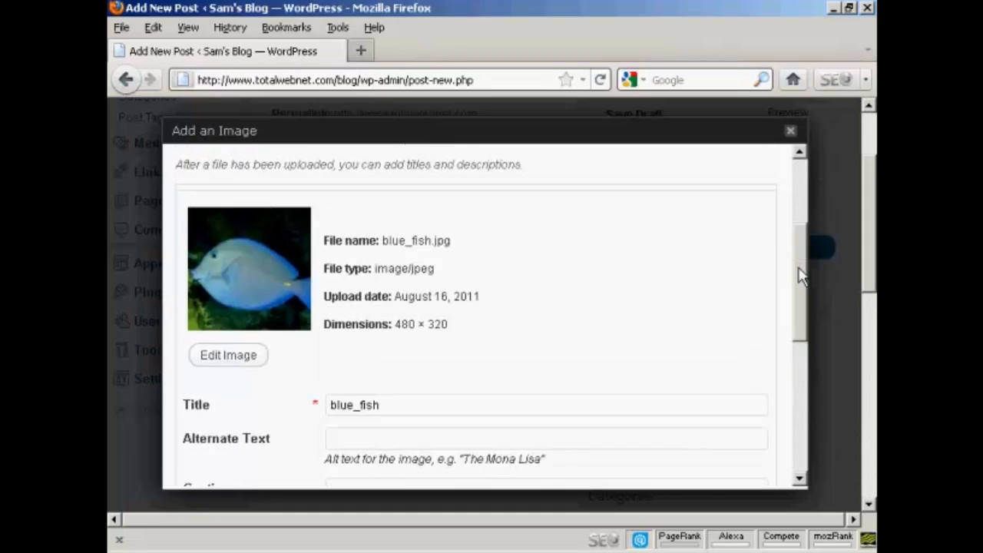
{"action": "scroll", "scroll_direction": "down", "scroll_amount": 3}
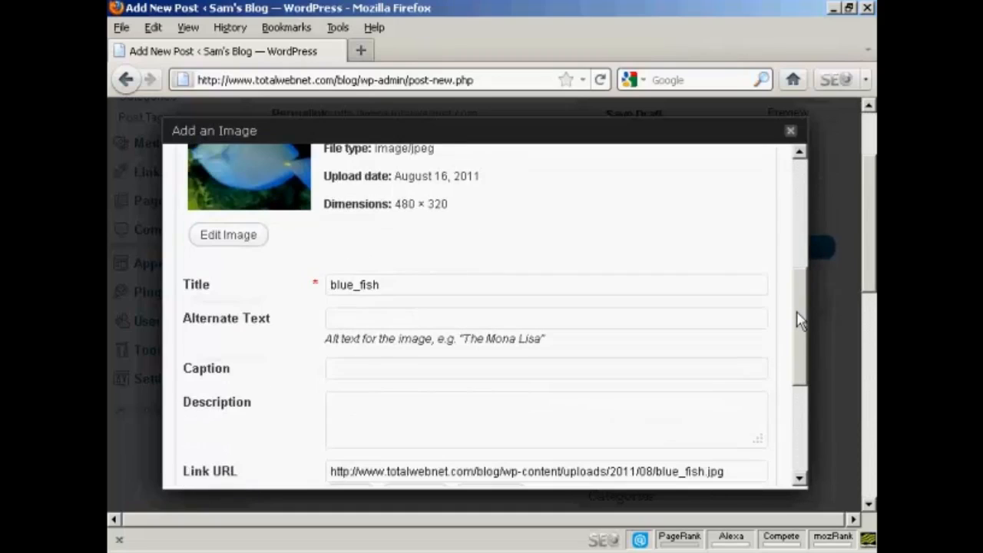
{"action": "mouse_move", "coordinate": [654, 304]}
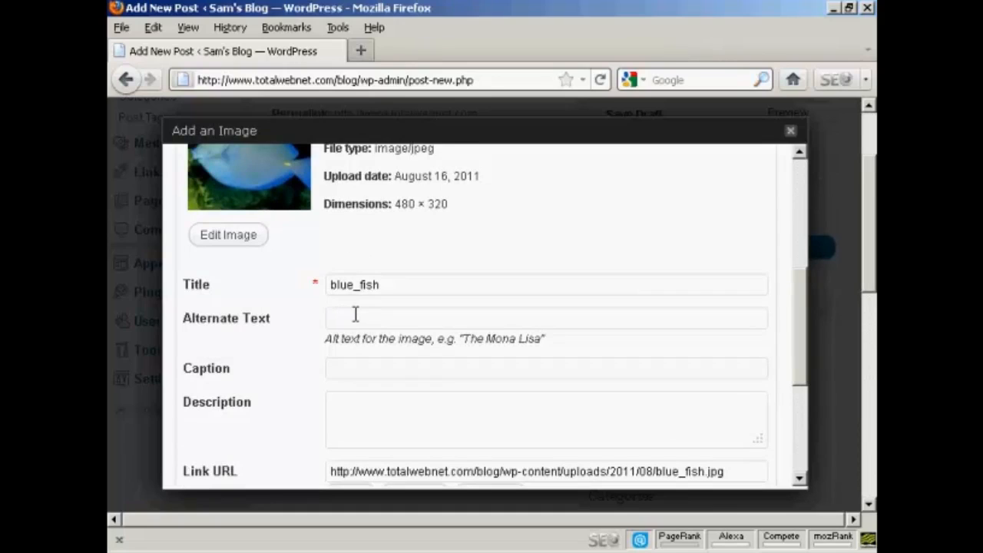
{"action": "type", "text": "This is a"}
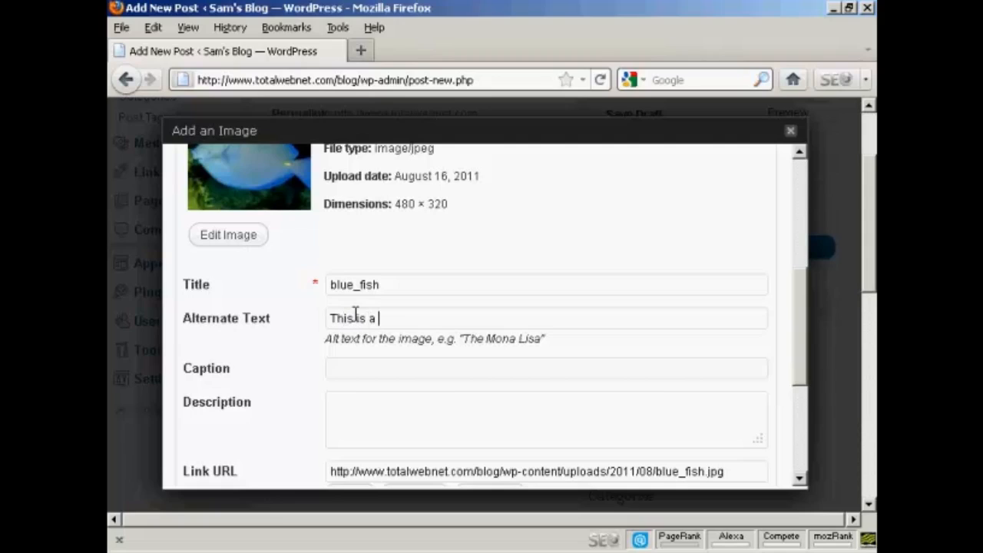
{"action": "type", "text": "fish I c"}
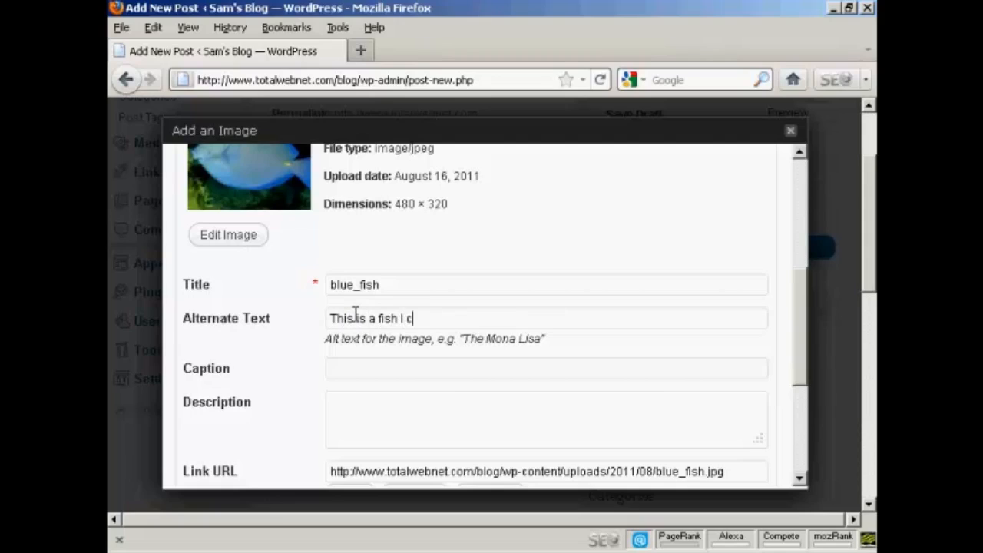
{"action": "type", "text": "aught"}
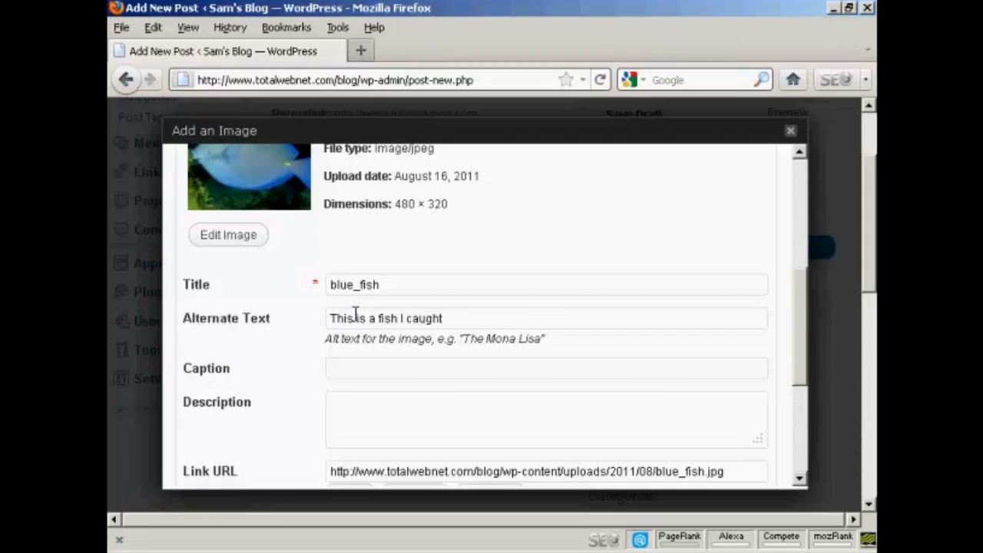
{"action": "type", "text": "on my"}
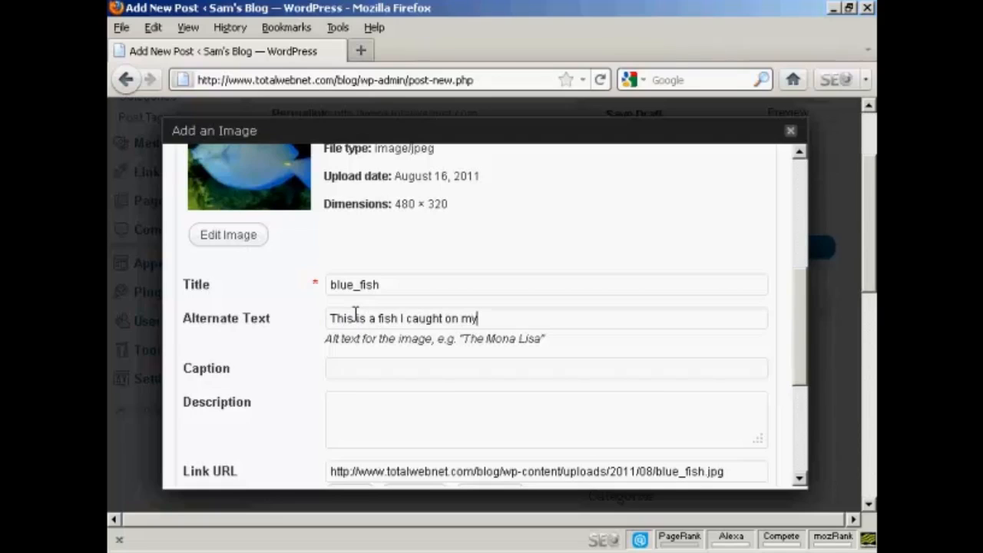
{"action": "type", "text": "holi"}
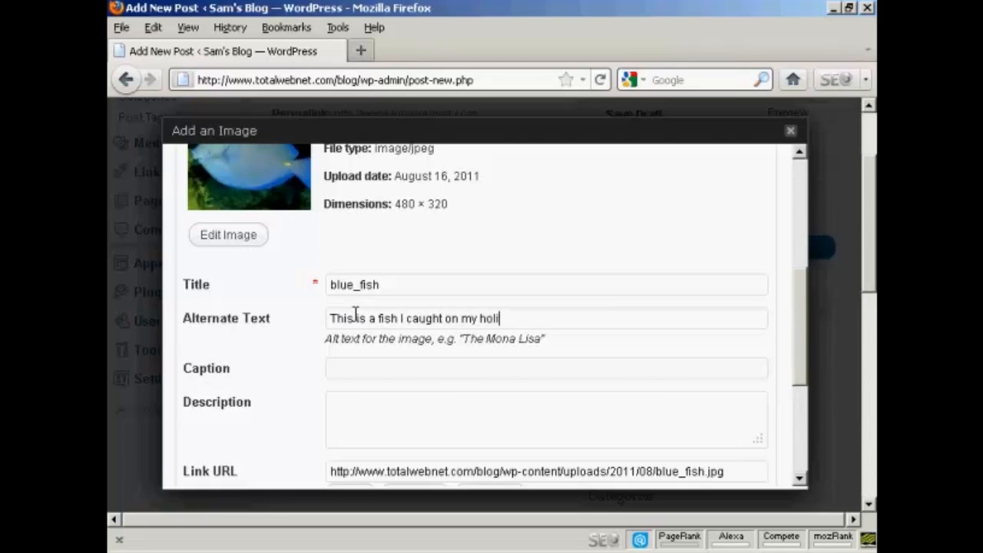
{"action": "type", "text": "day"}
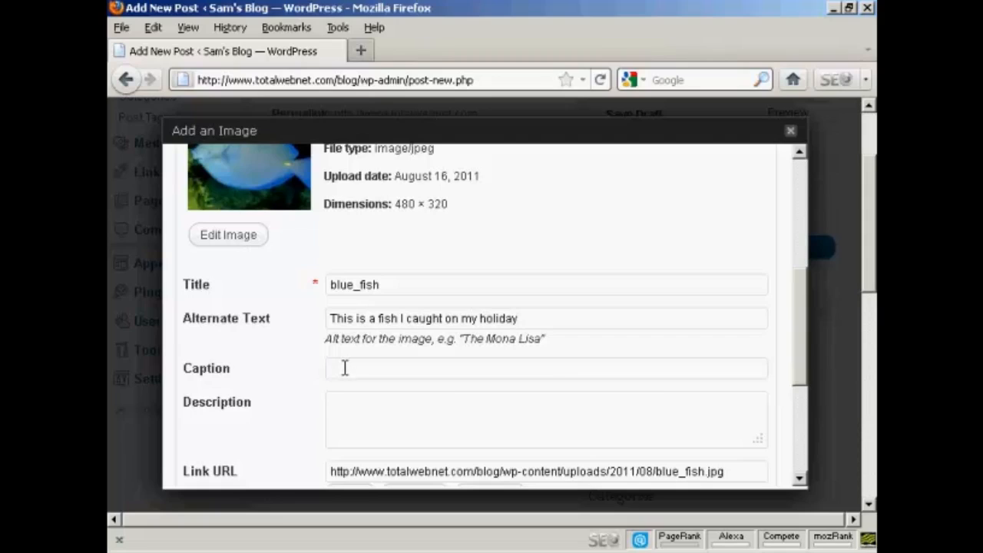
{"action": "mouse_move", "coordinate": [551, 364]}
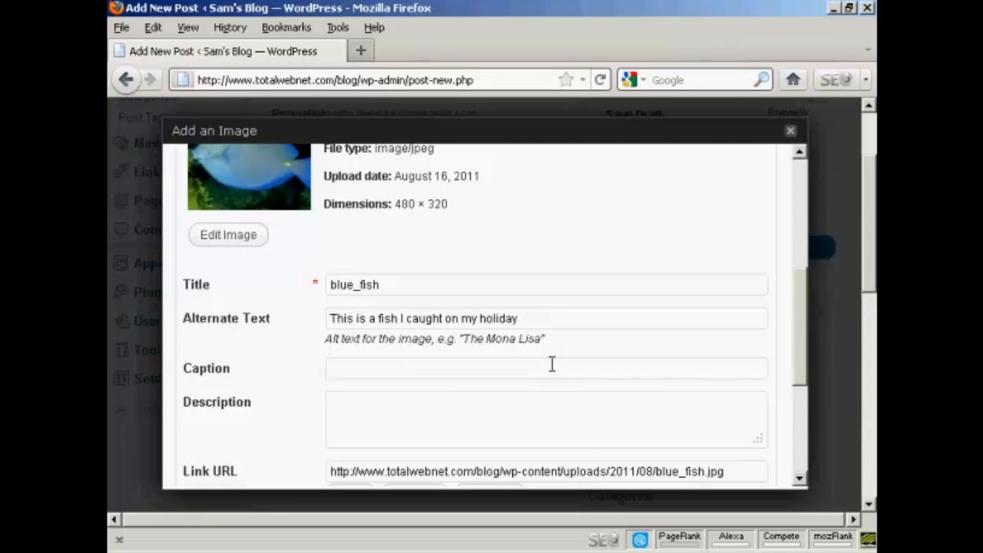
Set the image caption to 'Blue Fish'
{"action": "type", "text": "Ble"}
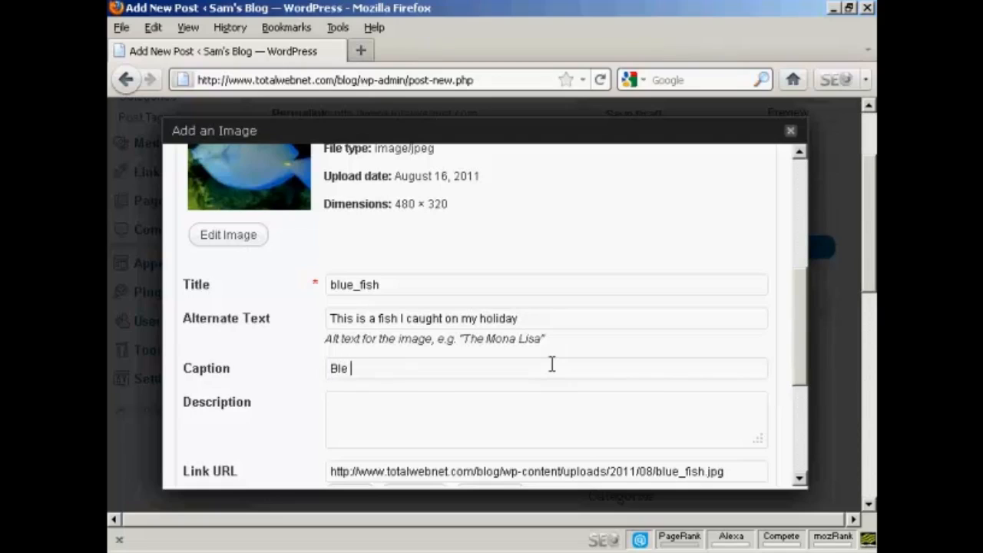
{"action": "type", "text": "Fish"}
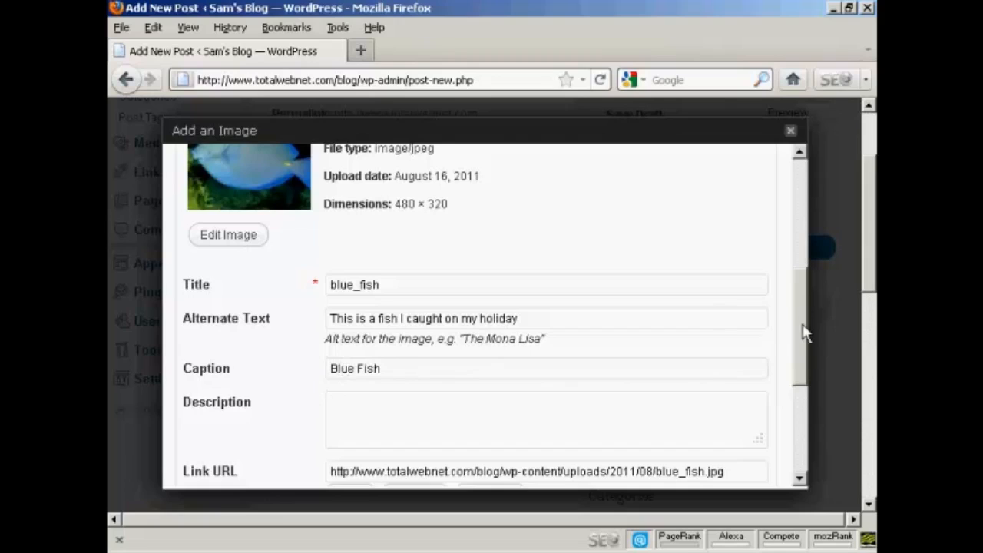
{"action": "scroll", "scroll_direction": "down", "scroll_amount": 3}
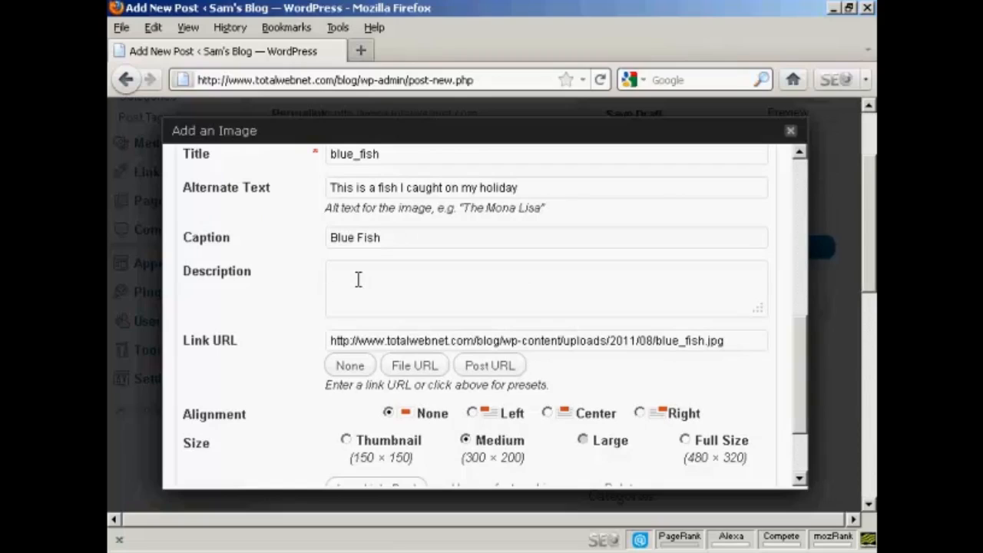
Describe the image as 'A blue fish' and set its alignment to Left
{"action": "left_click", "coordinate": [330, 273]}
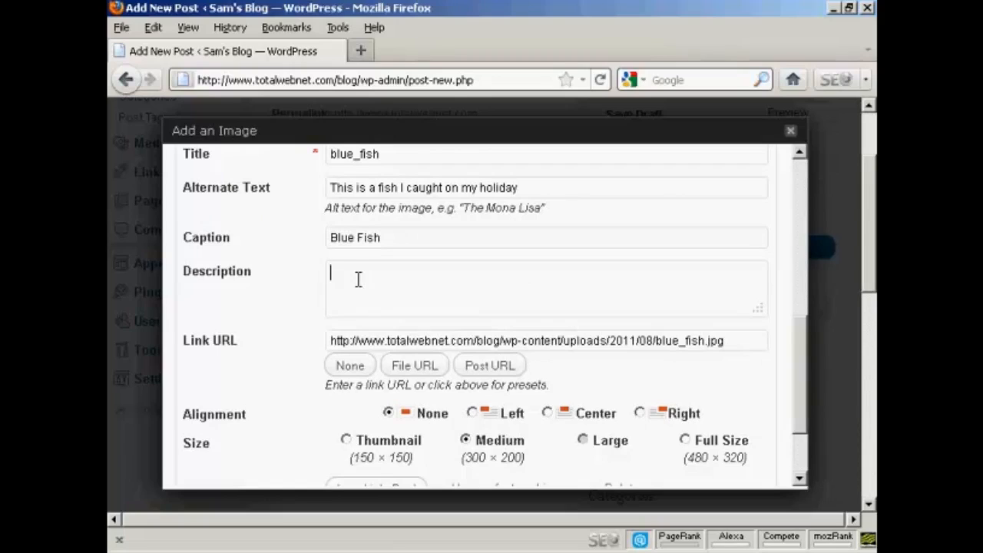
{"action": "type", "text": "A blue f"}
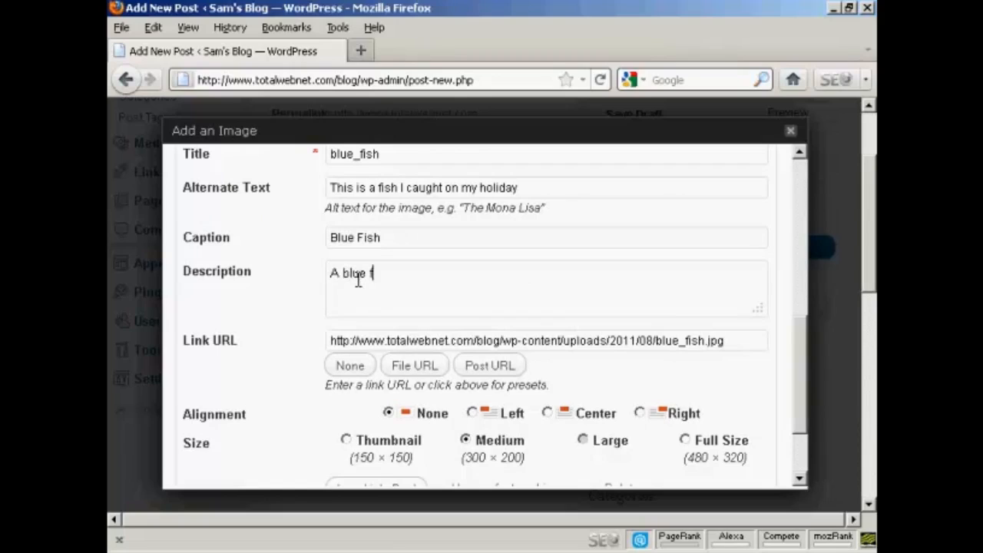
{"action": "type", "text": "ish"}
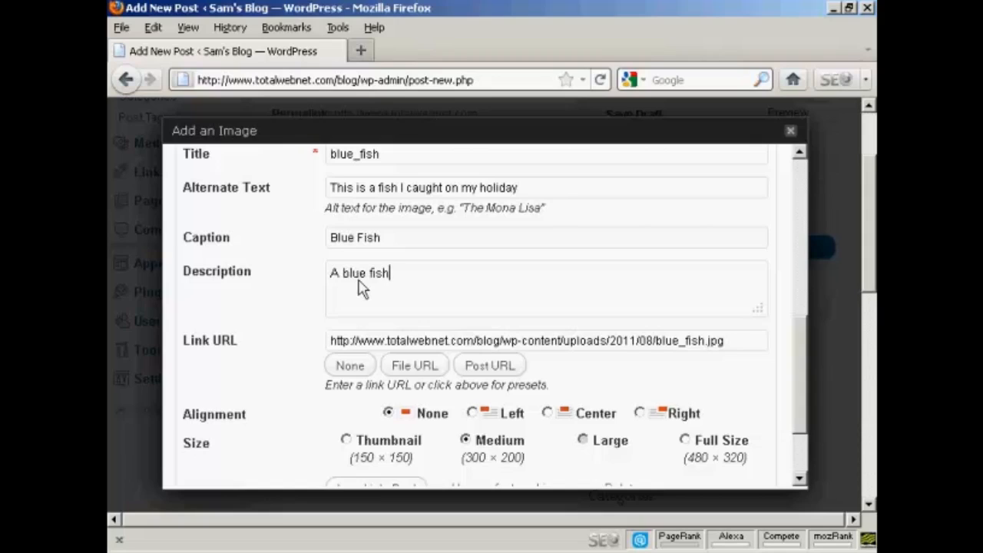
{"action": "scroll", "scroll_direction": "down", "scroll_amount": 3}
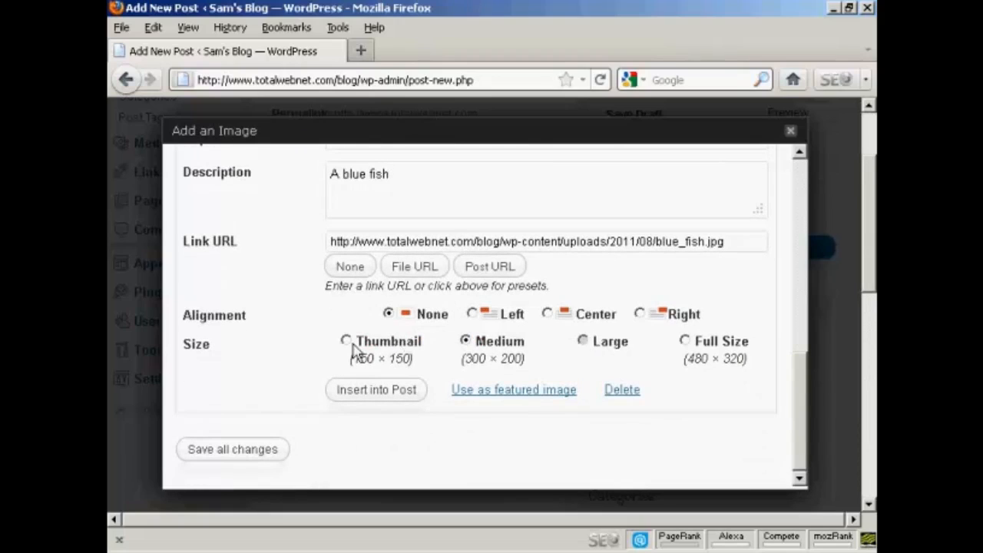
{"action": "mouse_move", "coordinate": [473, 367]}
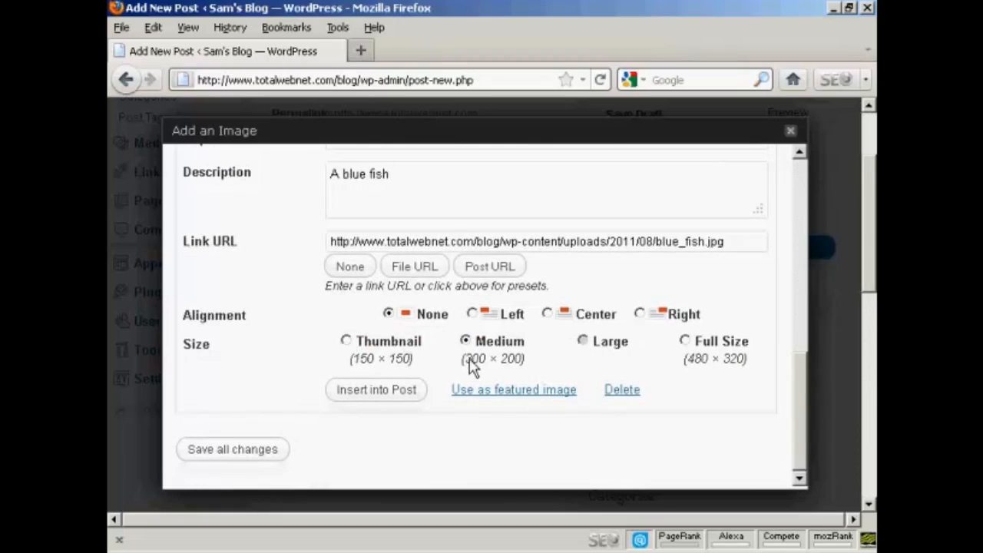
{"action": "mouse_move", "coordinate": [705, 370]}
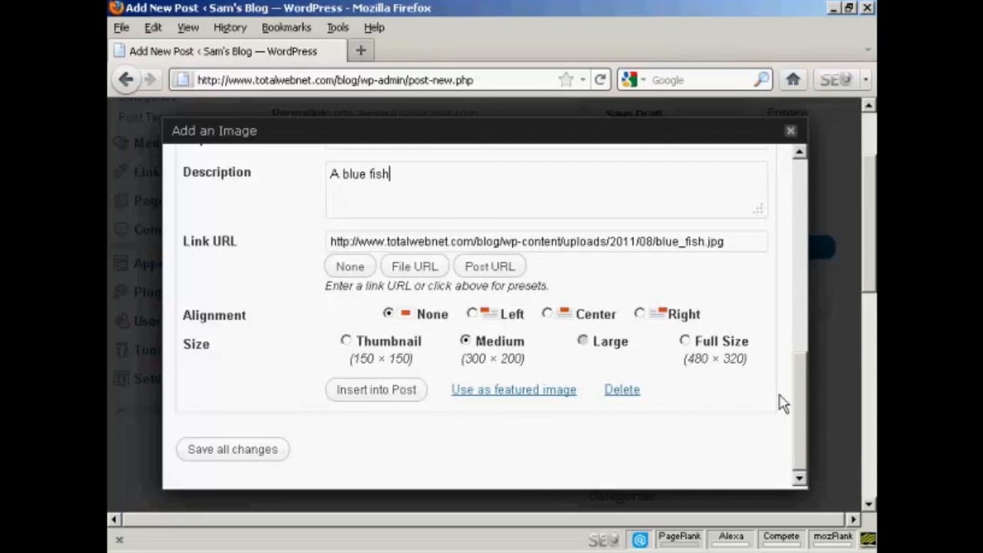
{"action": "mouse_move", "coordinate": [499, 374]}
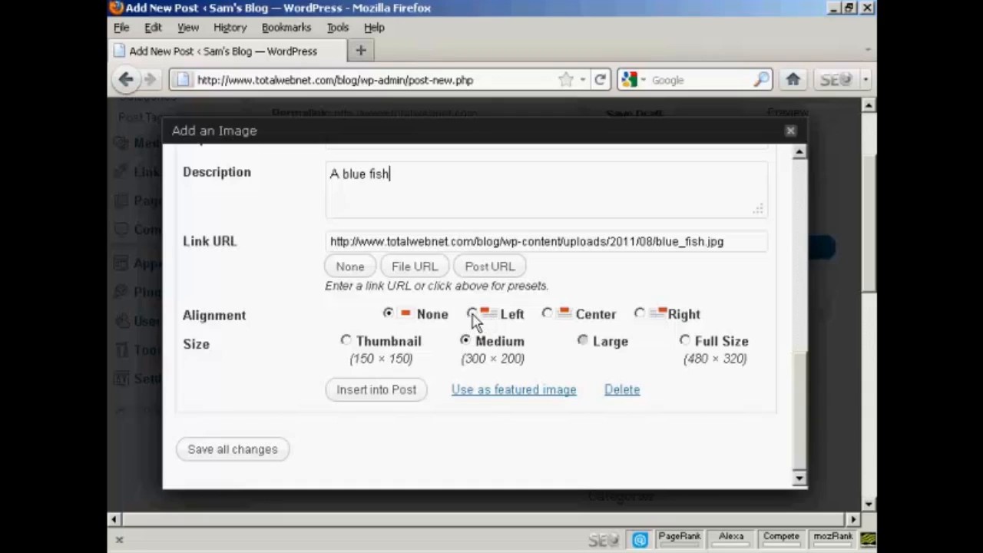
{"action": "left_click", "coordinate": [474, 313]}
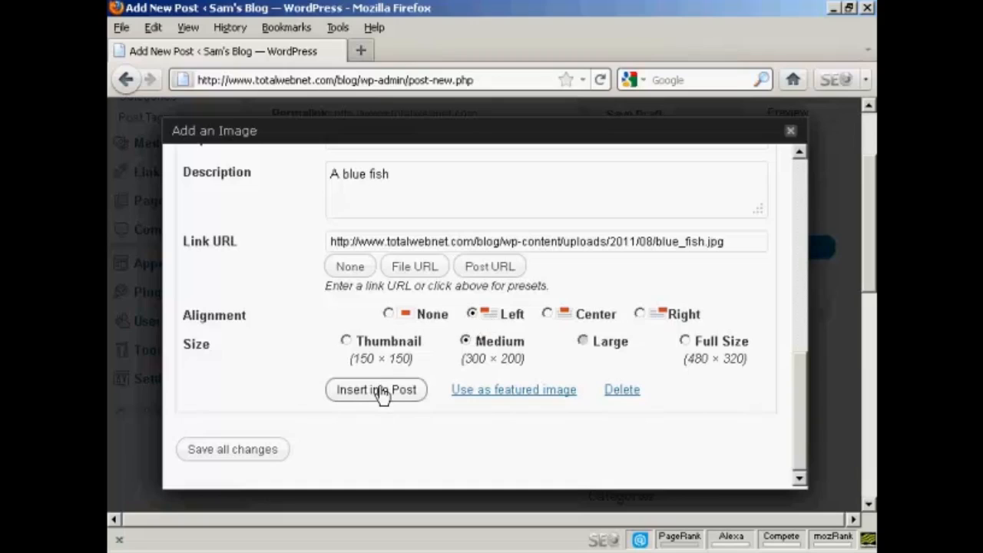
Insert the captioned image into the post body and set the post format to Quote
{"action": "left_click", "coordinate": [374, 391]}
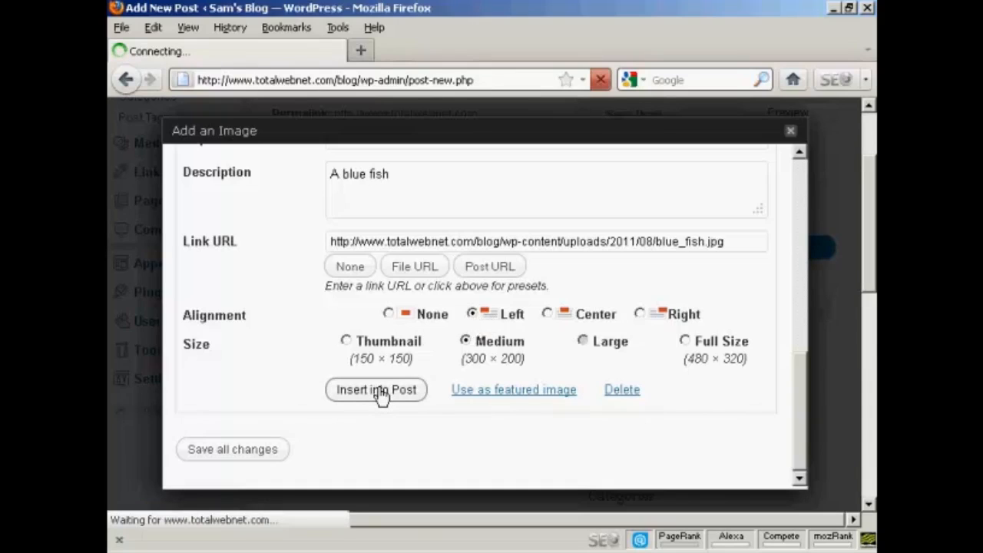
{"action": "left_click", "coordinate": [375, 390]}
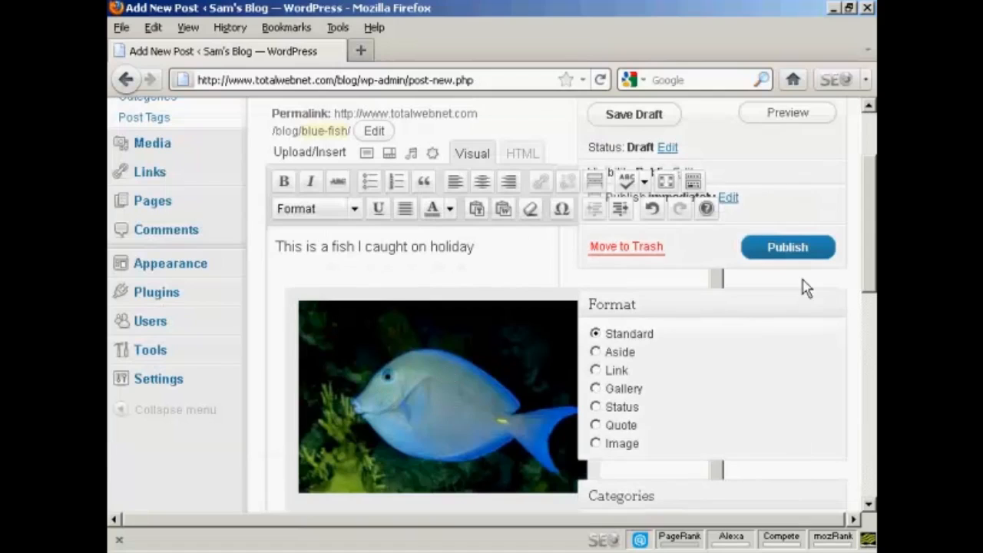
{"action": "scroll", "scroll_direction": "down", "scroll_amount": 3}
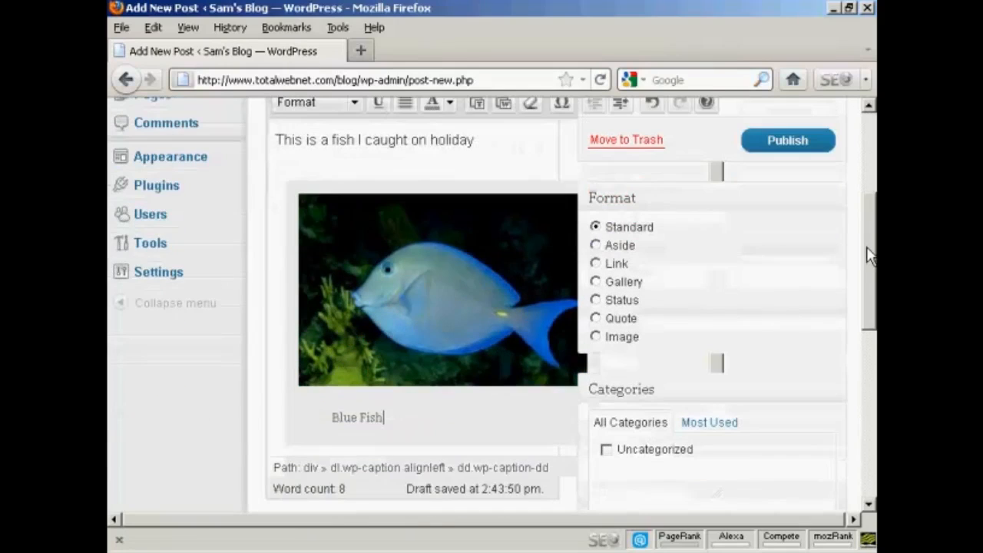
{"action": "scroll", "scroll_direction": "down", "scroll_amount": 3}
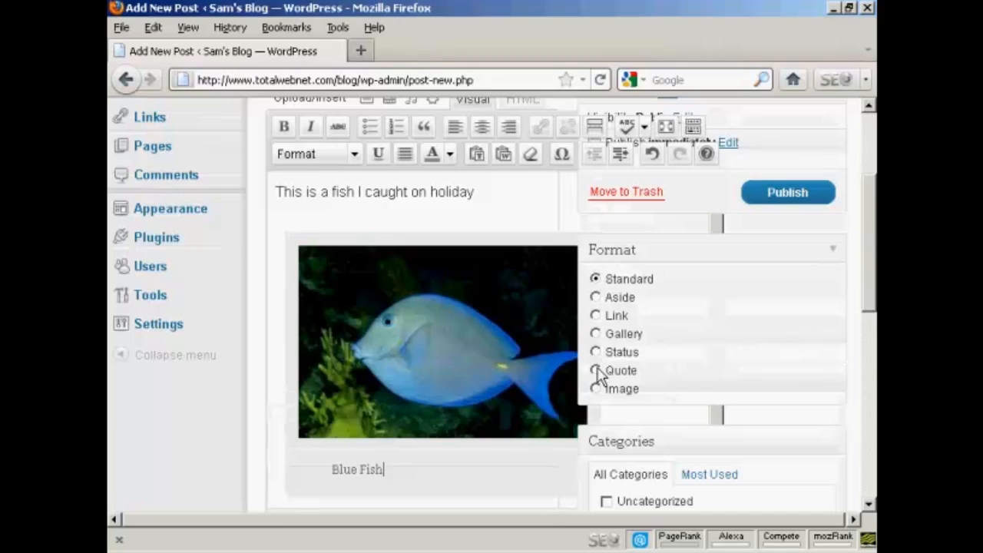
{"action": "left_click", "coordinate": [596, 370]}
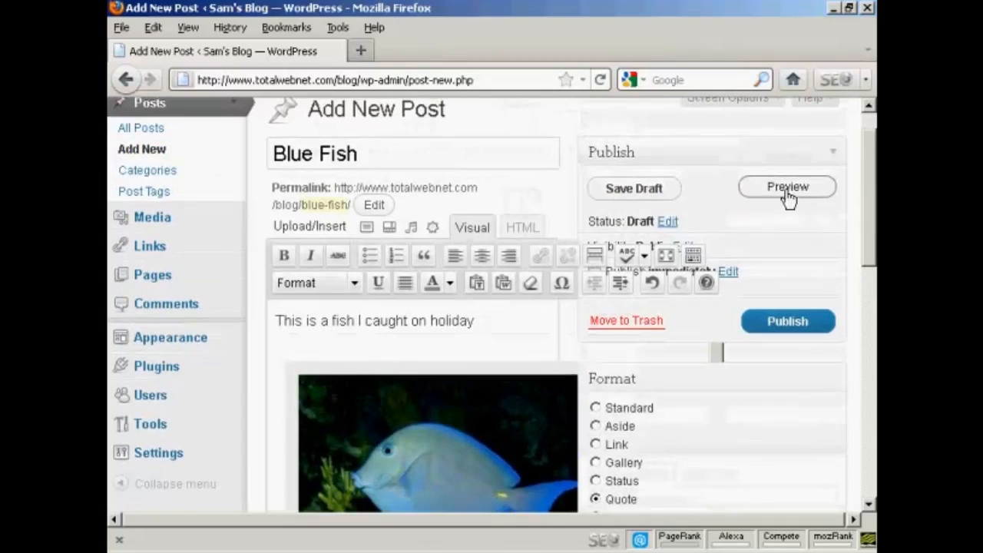
{"action": "left_click", "coordinate": [787, 188]}
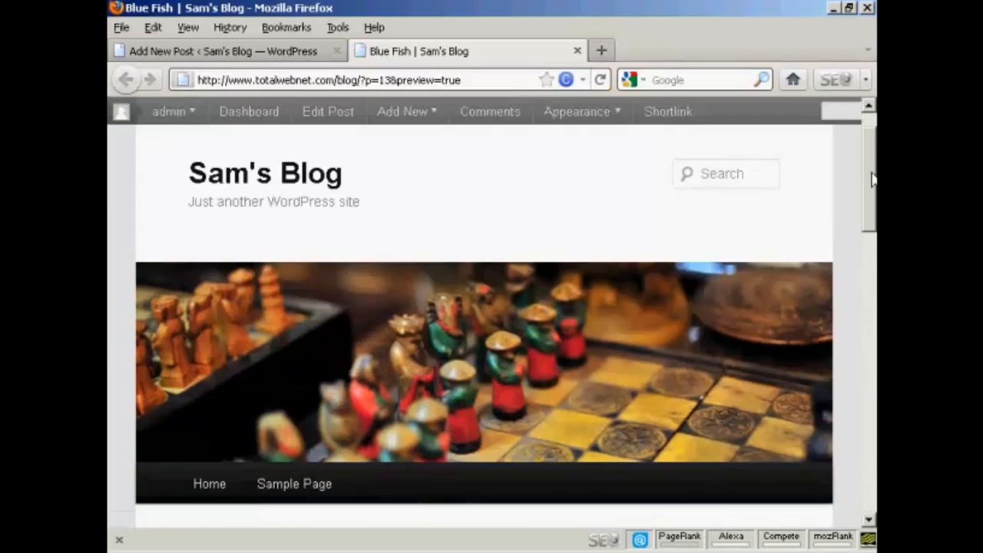
{"action": "scroll", "scroll_direction": "down", "scroll_amount": 3}
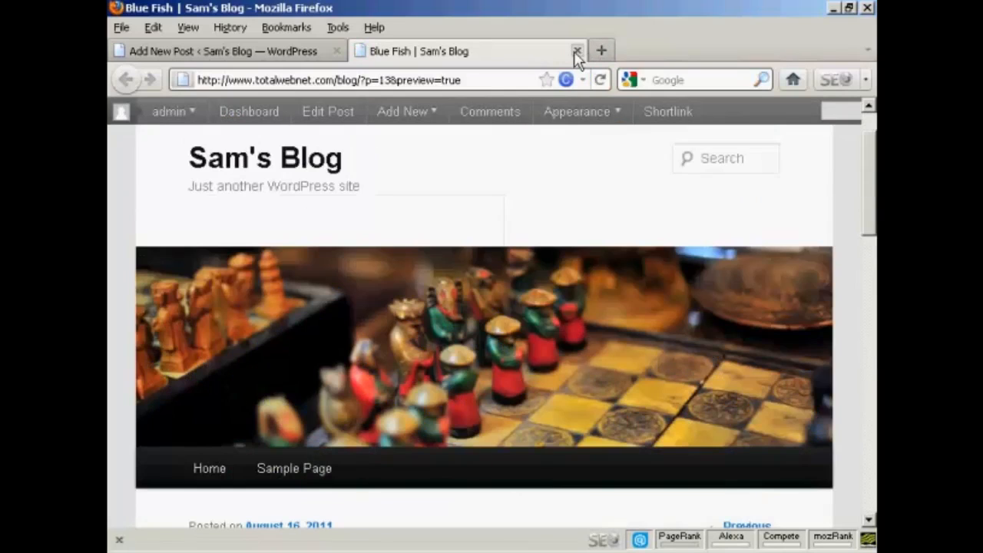
{"action": "left_click", "coordinate": [576, 51]}
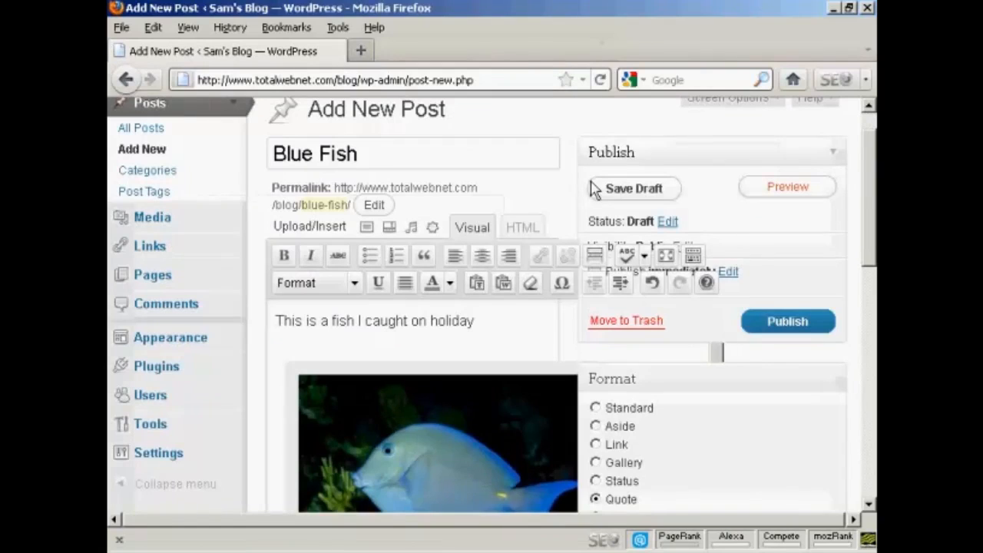
Publish the Blue Fish post on Sam's Blog
{"action": "left_click", "coordinate": [786, 321]}
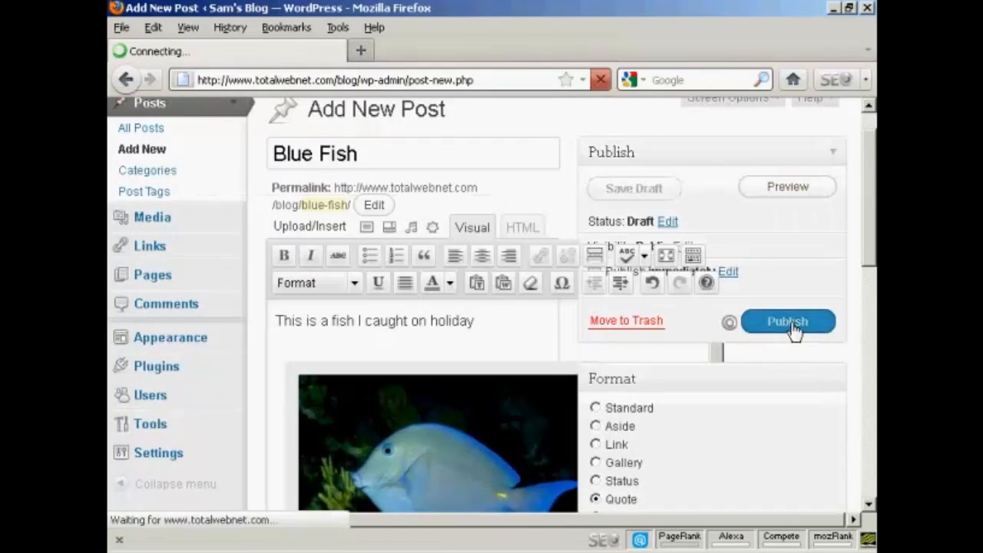
{"action": "left_click", "coordinate": [787, 321]}
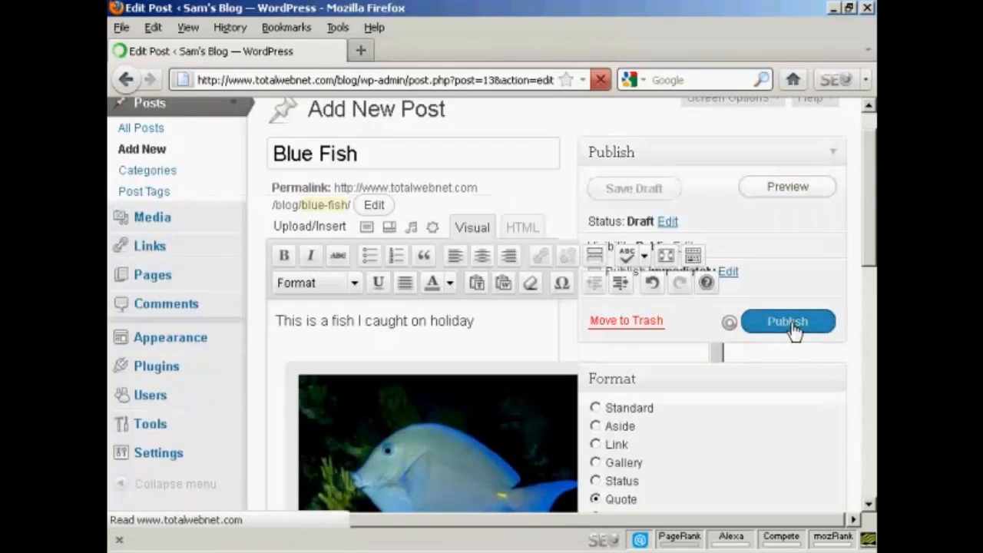
{"action": "left_click", "coordinate": [786, 321]}
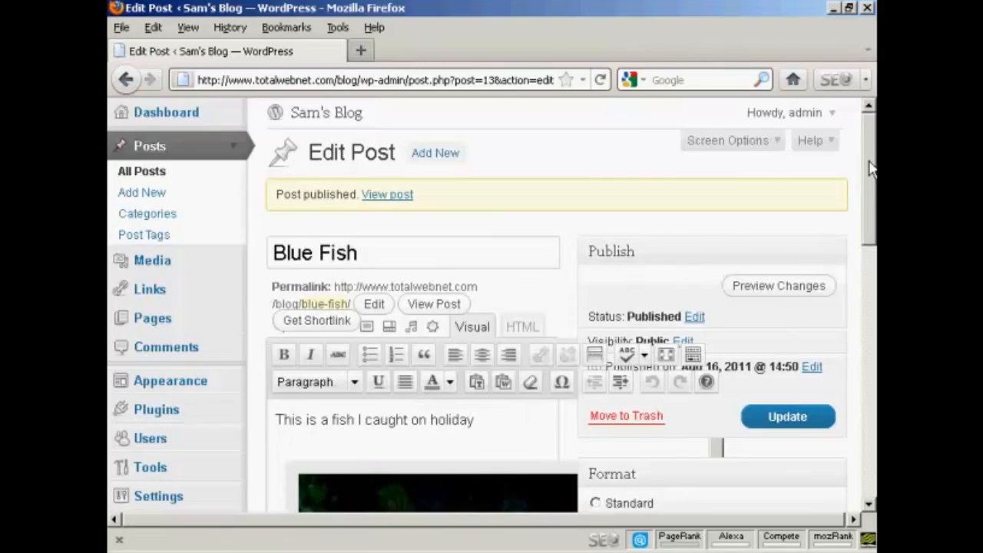
{"action": "scroll", "scroll_direction": "down", "scroll_amount": 3}
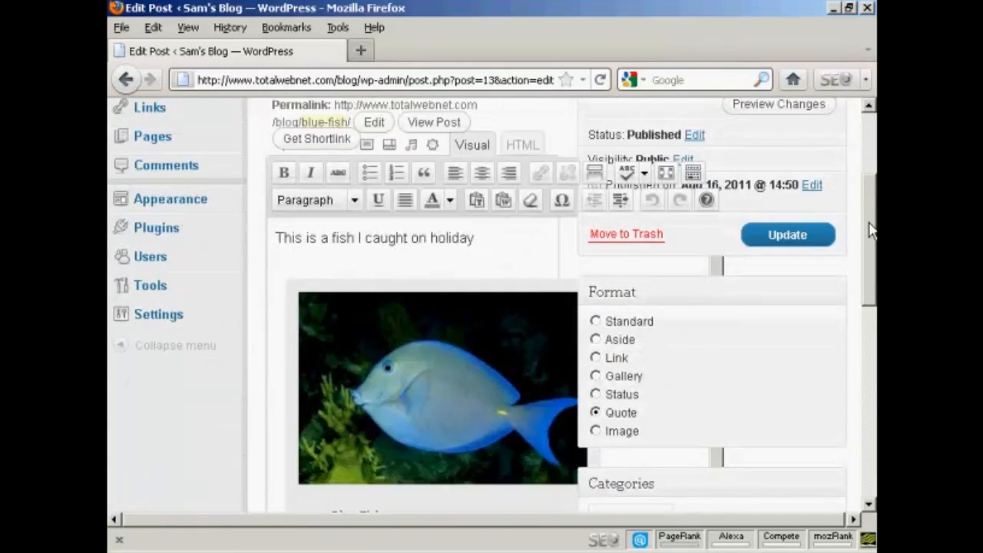
Change the post format to Image and update the published post
{"action": "left_click", "coordinate": [596, 430]}
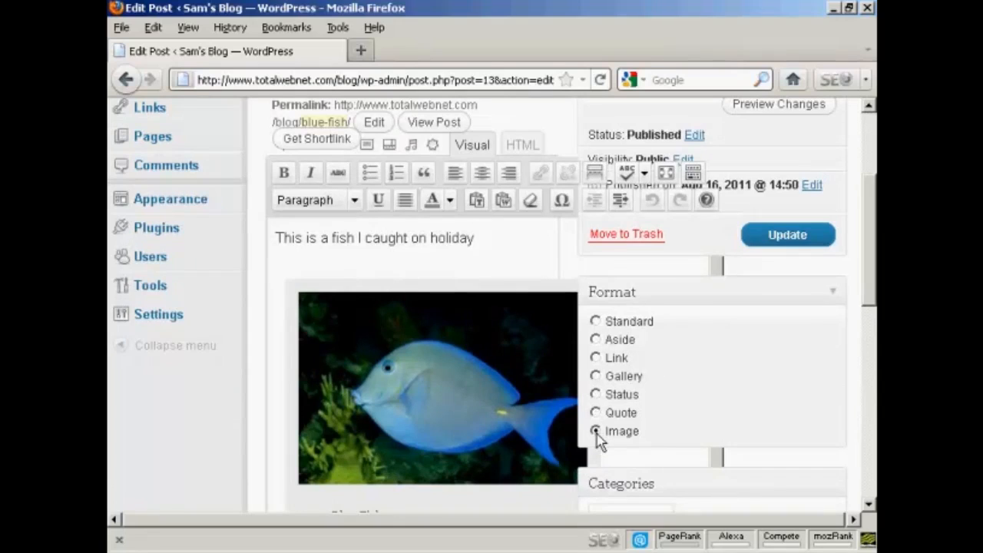
{"action": "left_click", "coordinate": [786, 233]}
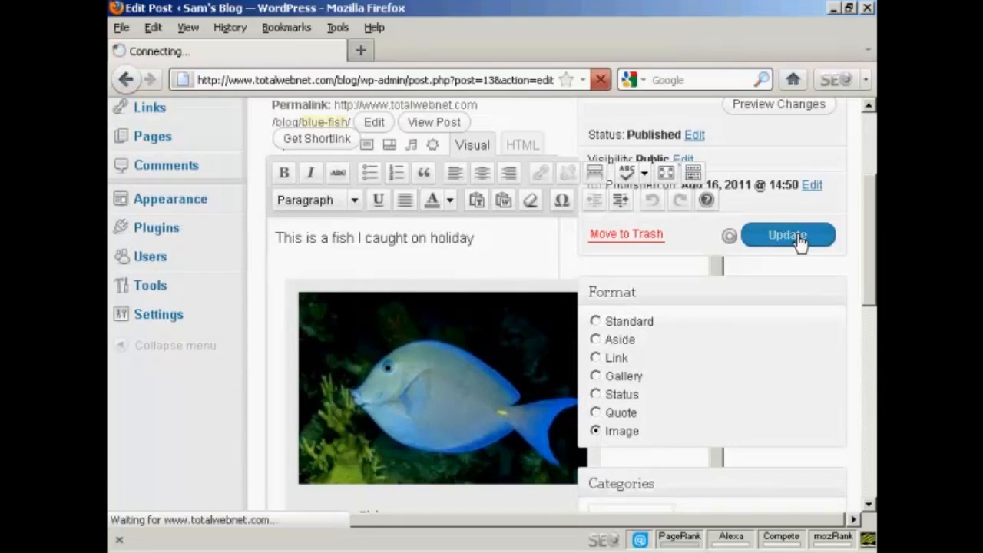
{"action": "left_click", "coordinate": [787, 233]}
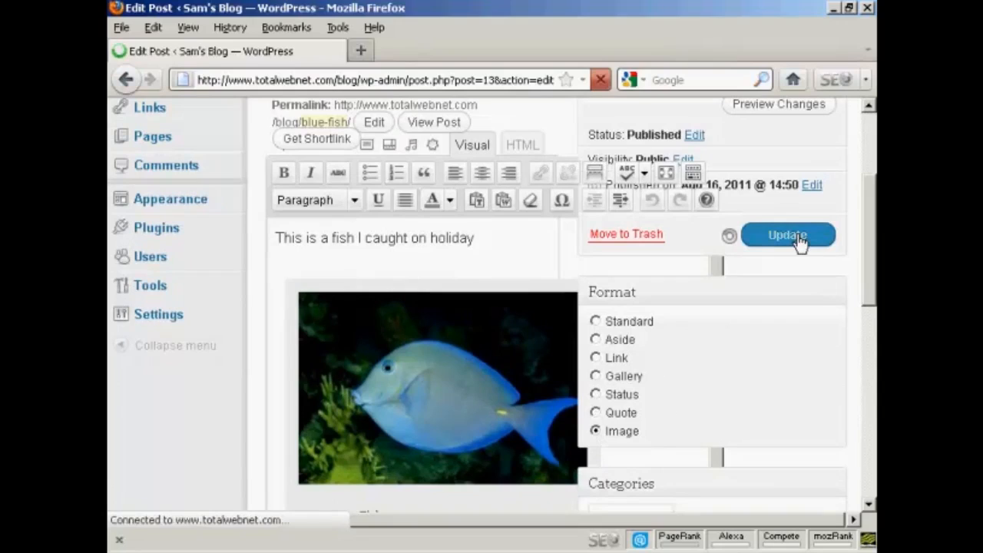
{"action": "left_click", "coordinate": [787, 233]}
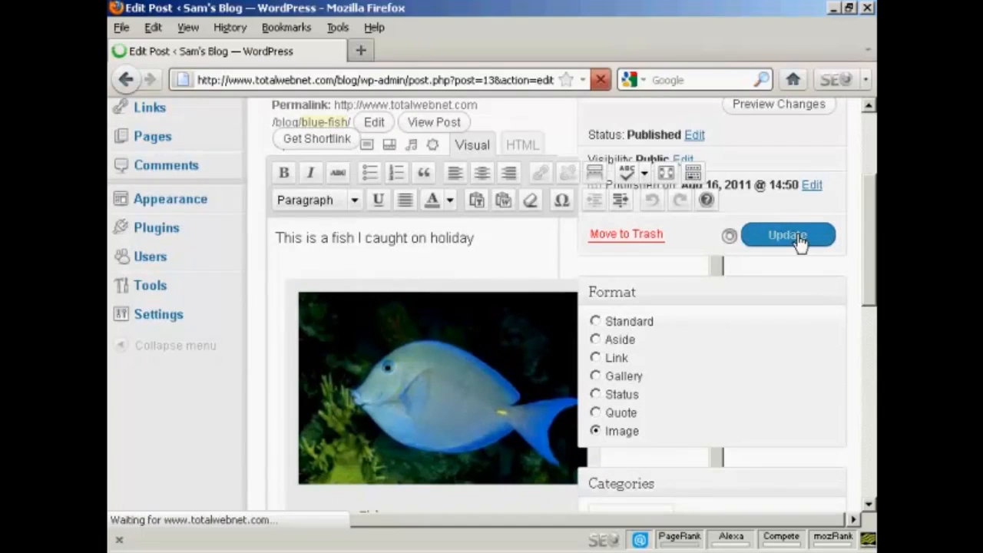
{"action": "left_click", "coordinate": [786, 233]}
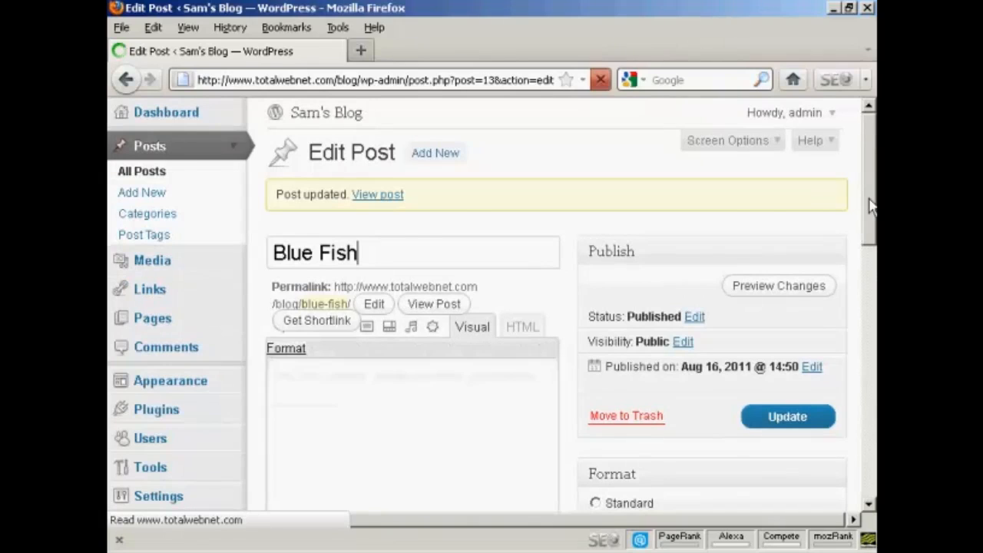
{"action": "scroll", "scroll_direction": "down", "scroll_amount": 3}
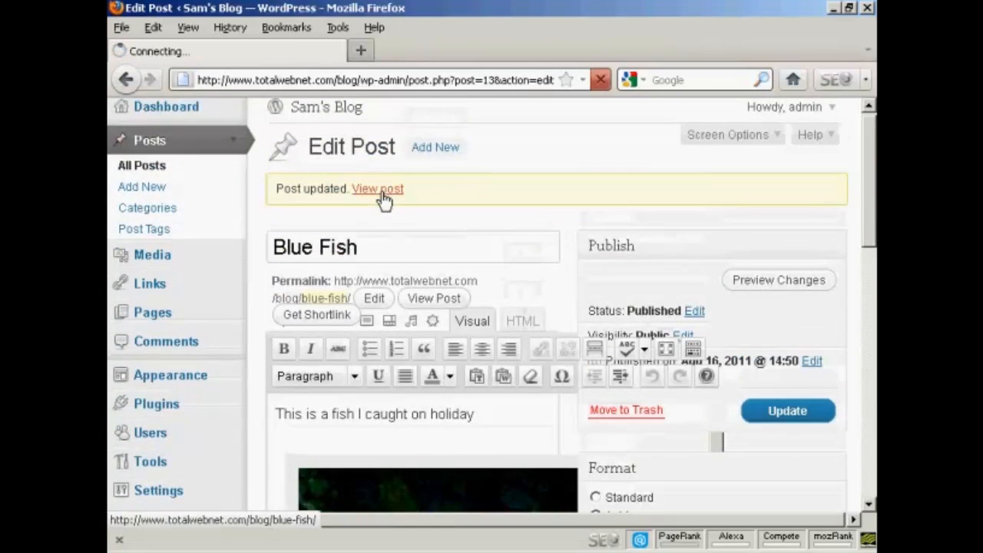
View the live Blue Fish post on Sam's Blog with its text and captioned fish image
{"action": "left_click", "coordinate": [378, 187]}
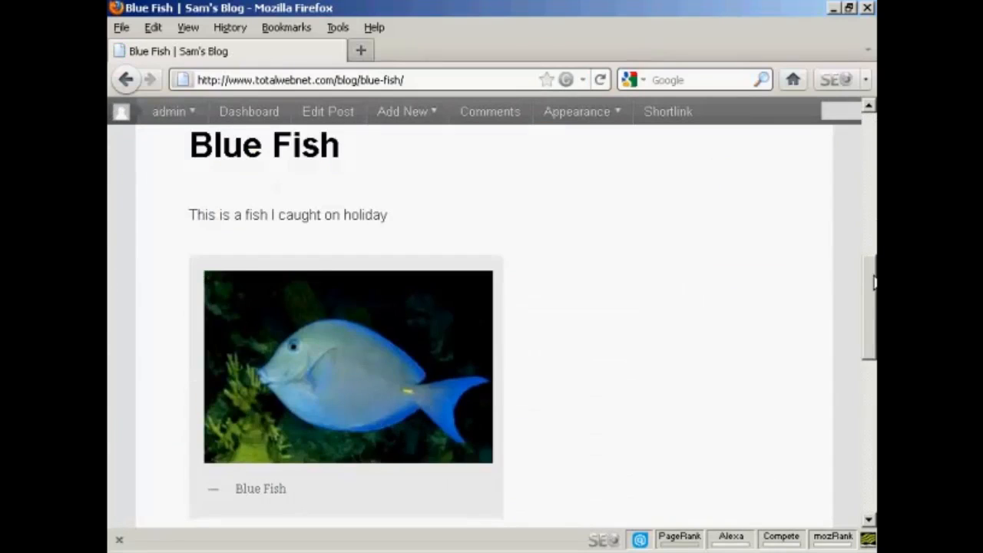
{"action": "scroll", "scroll_direction": "down", "scroll_amount": 3}
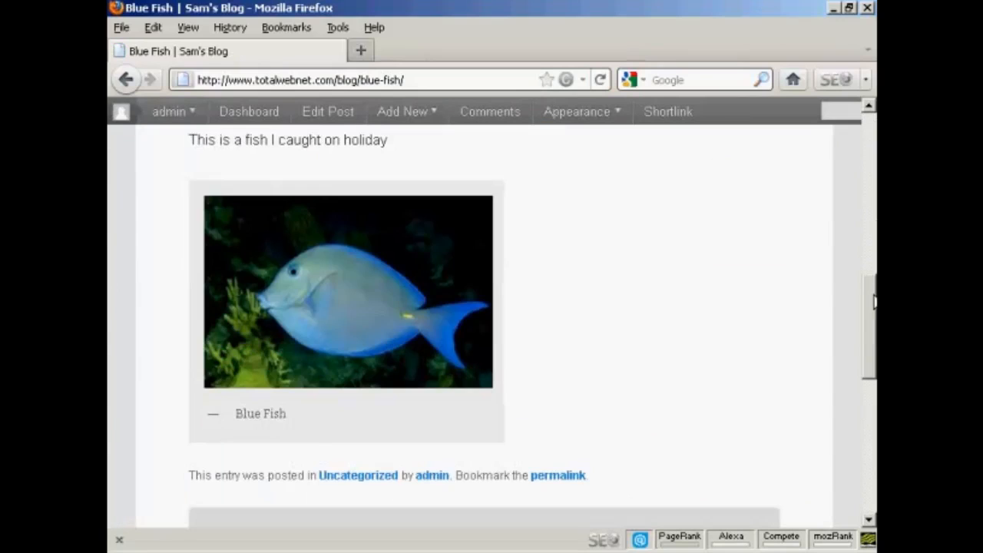